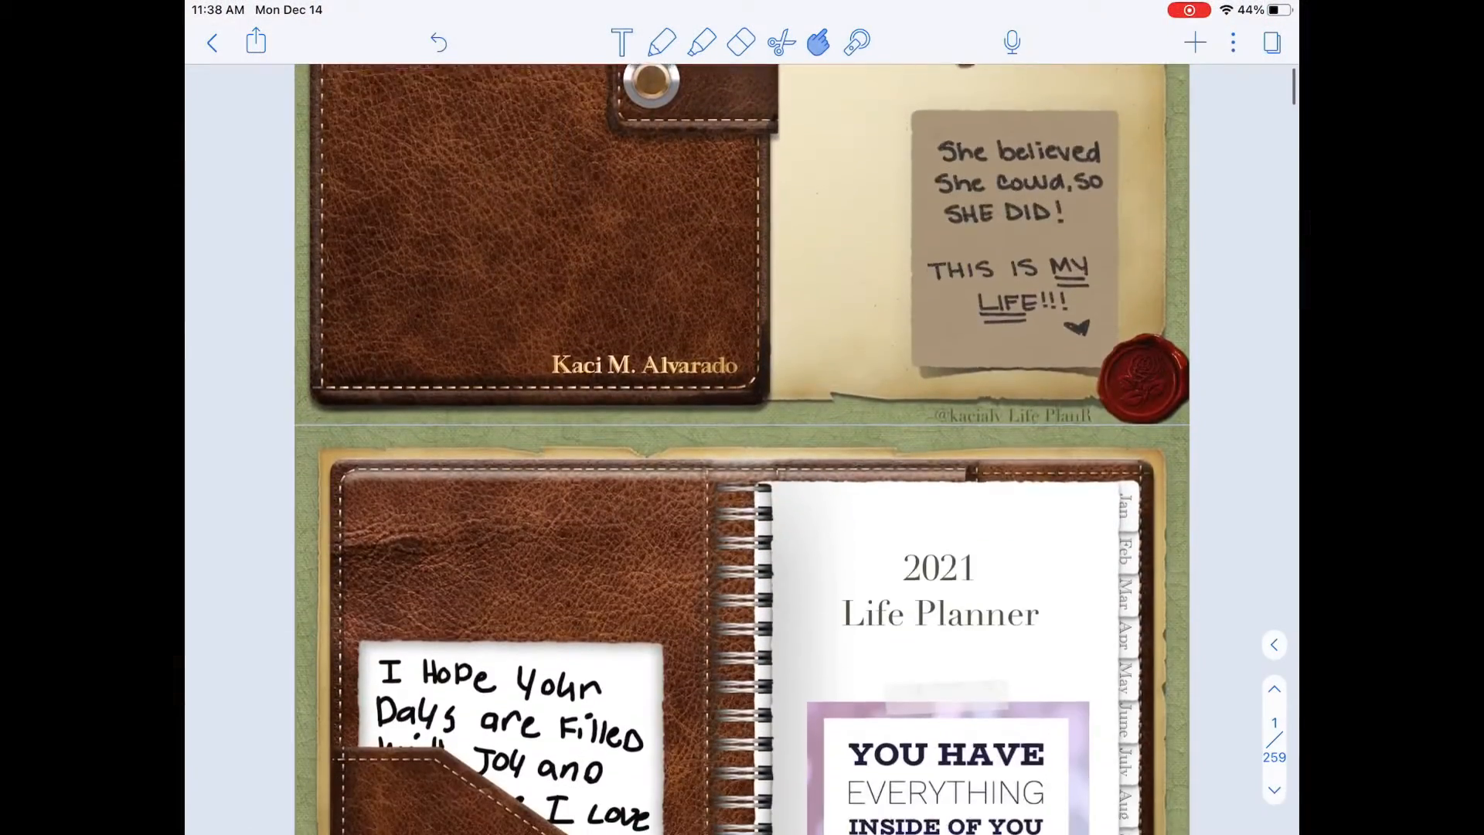
Scroll from the leather cover past the 2021 Life Planner title and index to the December at-a-glance spread on page 4.
scroll(down, 3)
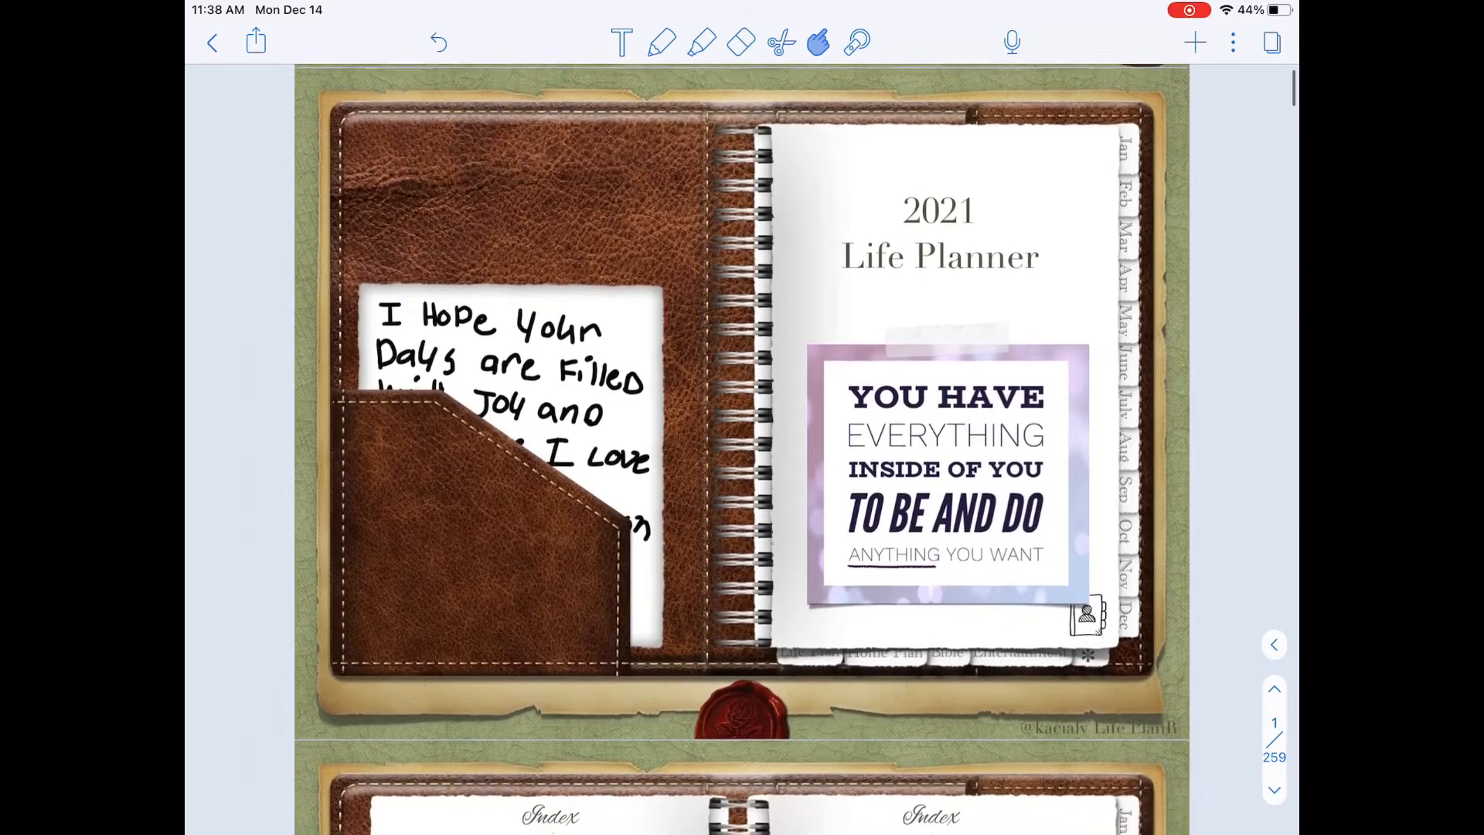
scroll(down, 3)
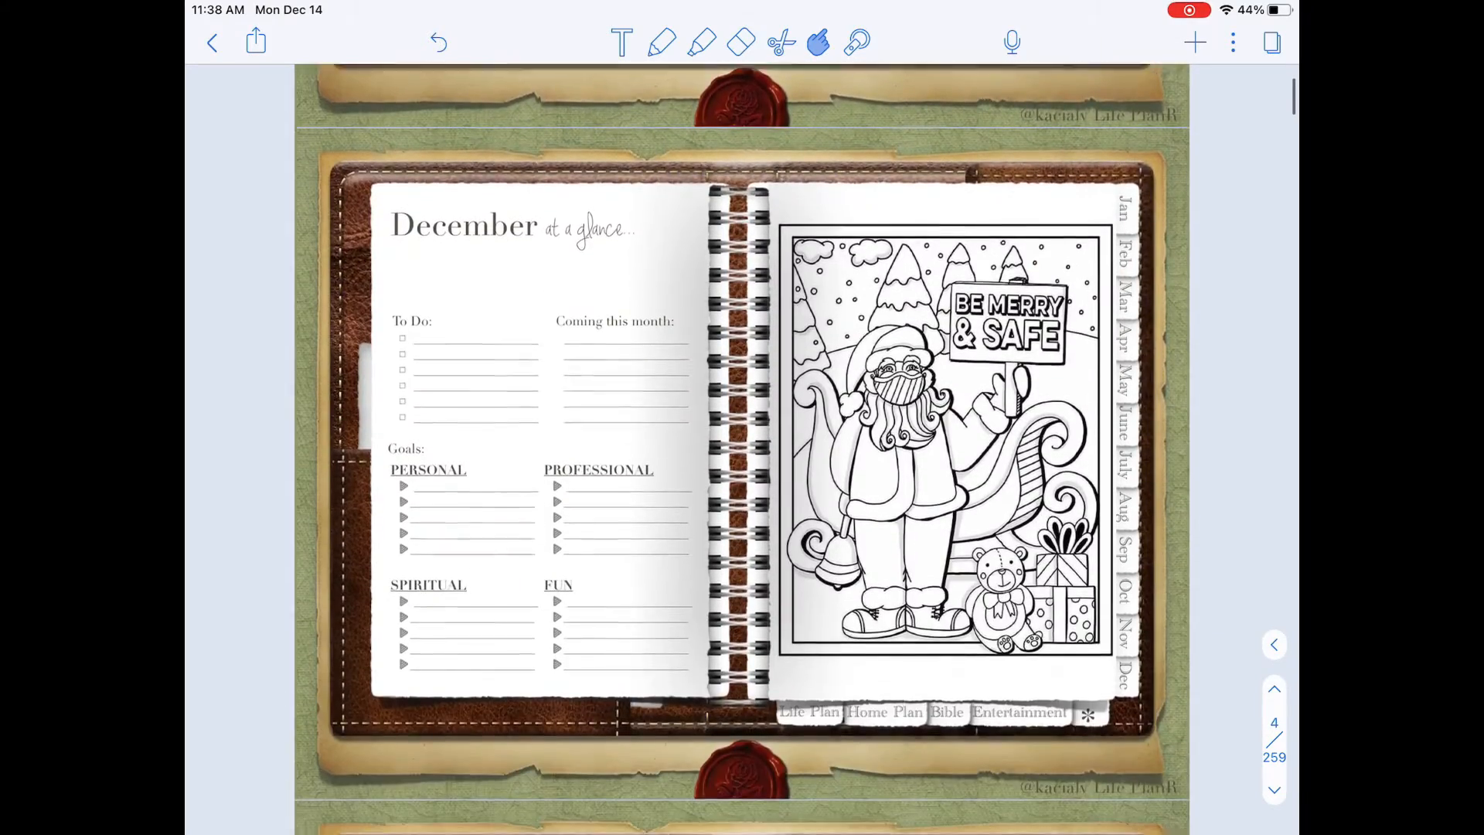
Scroll past the December 2020 calendar, weekly fitness, meal planner, fitness master plan and budget spreads to page 12 of 259.
scroll(down, 3)
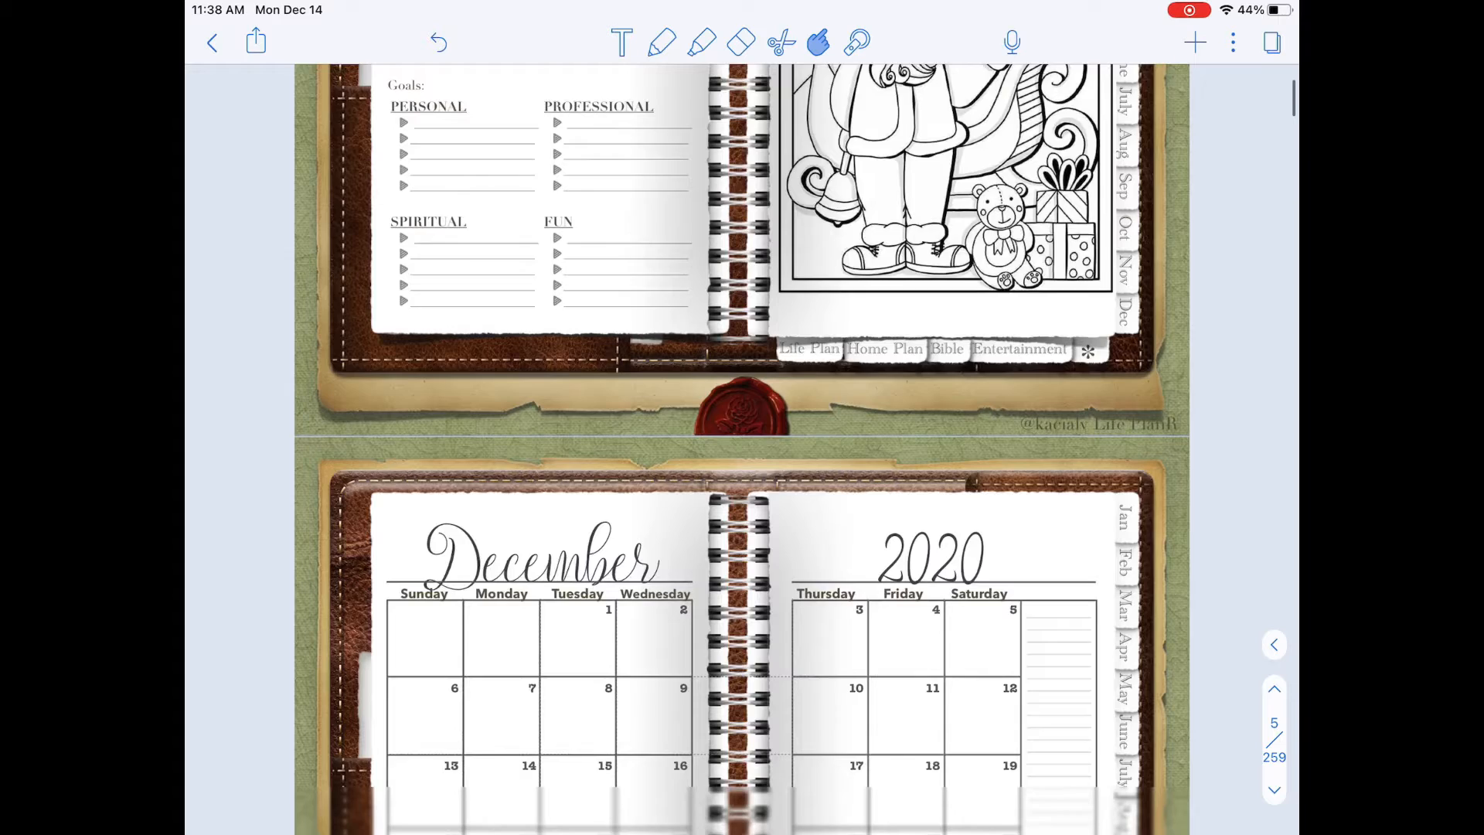
scroll(down, 3)
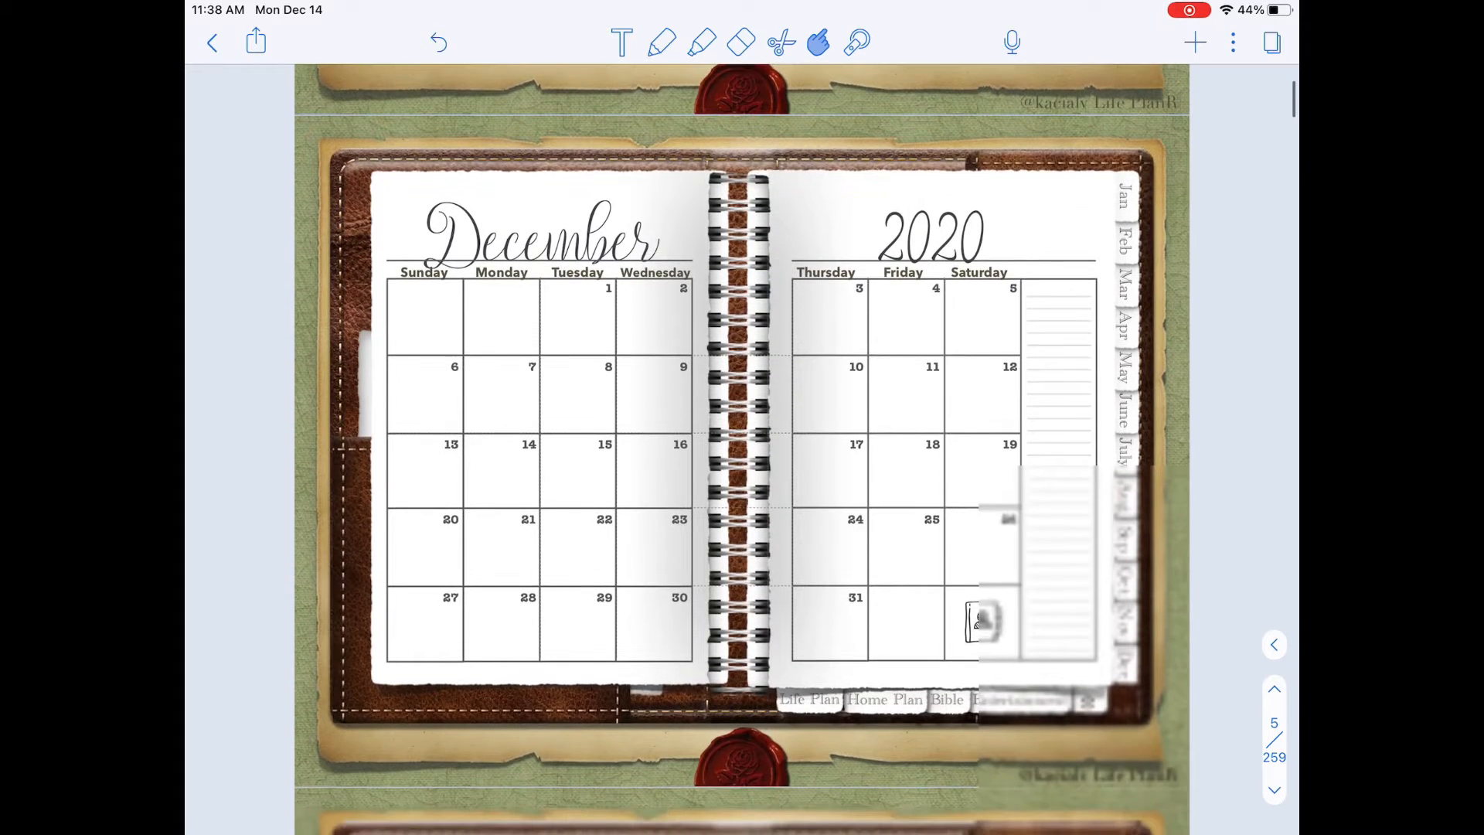
scroll(down, 3)
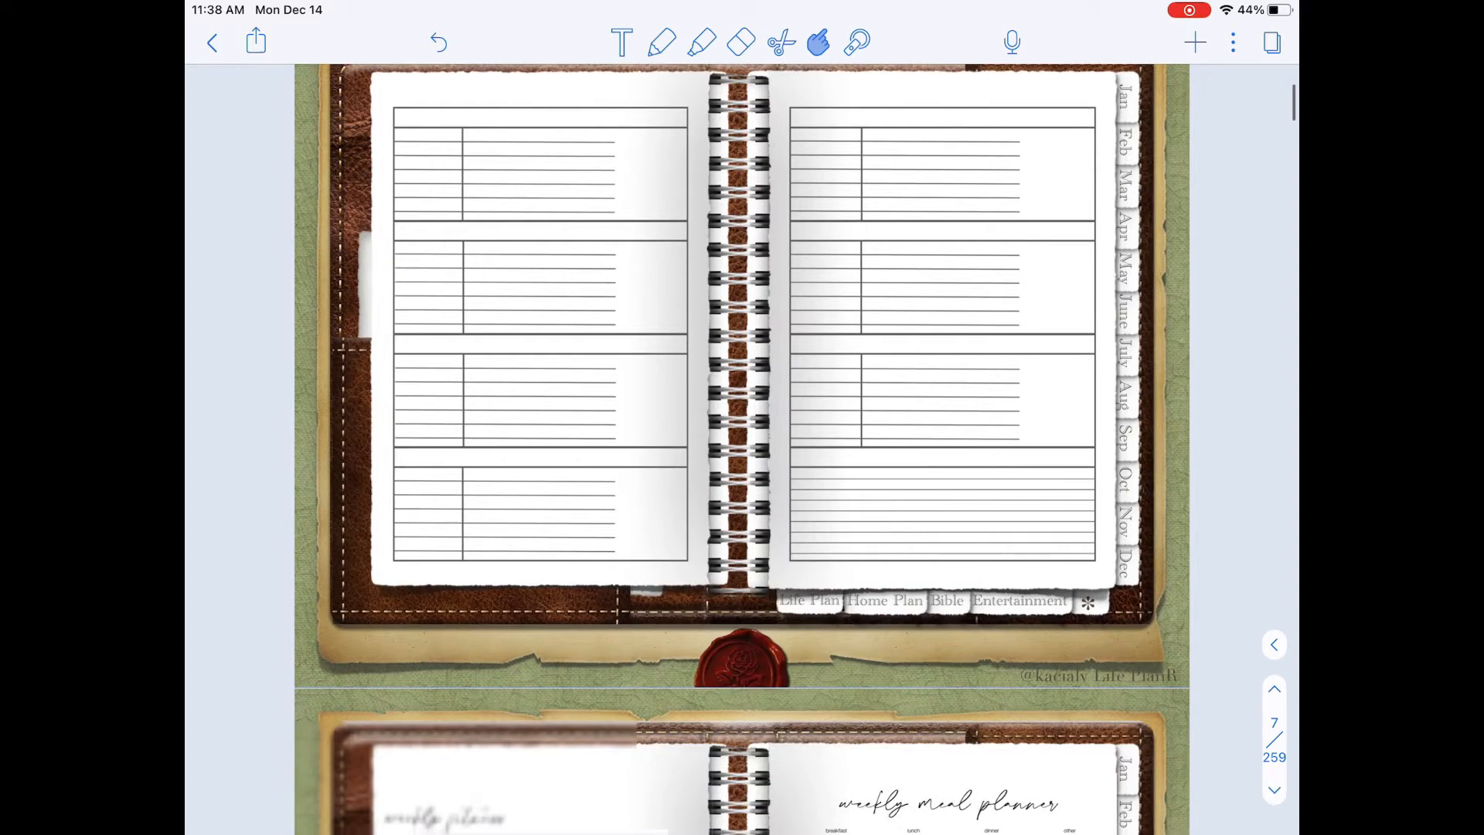
scroll(down, 3)
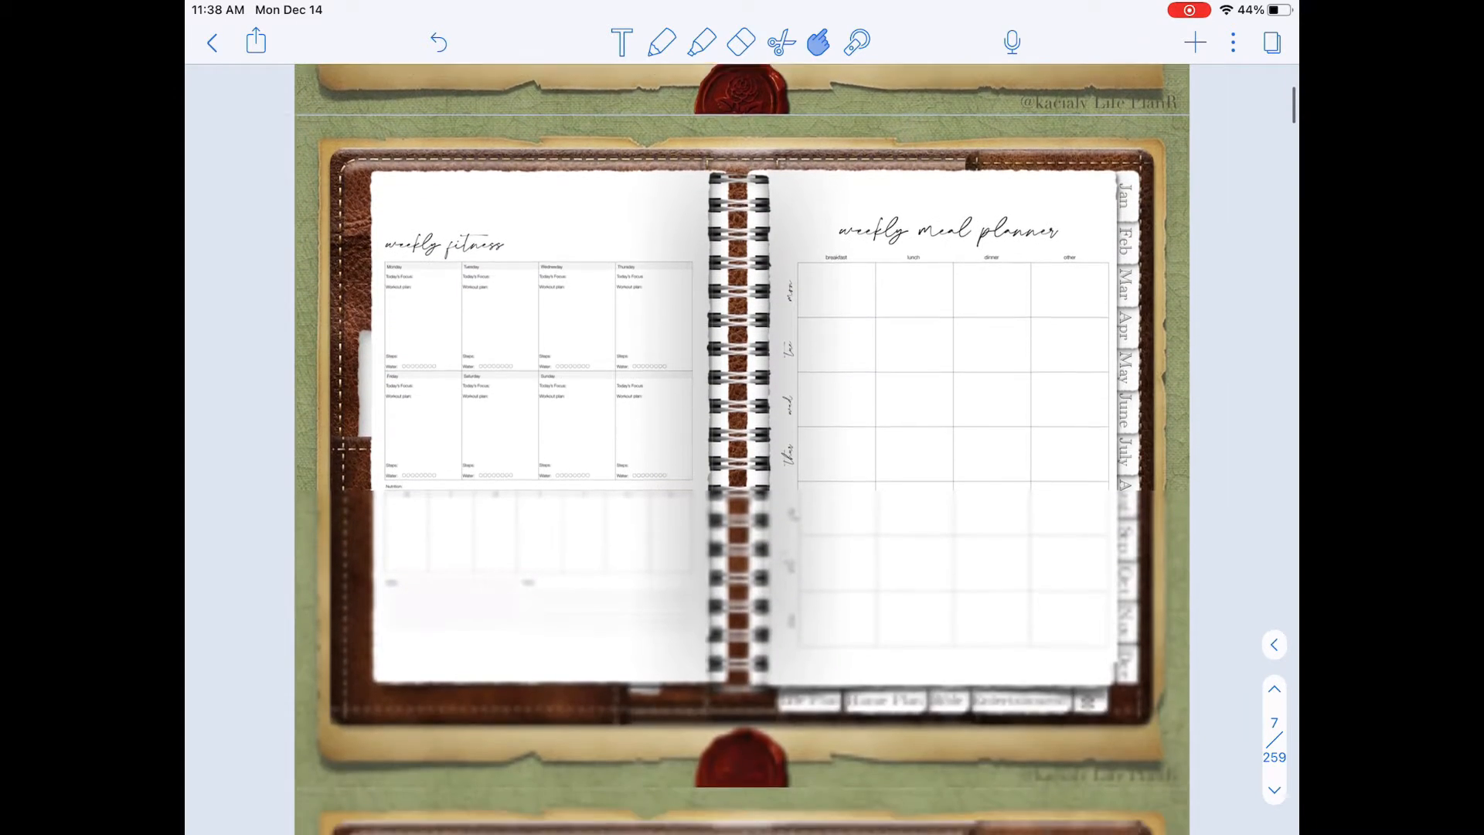
scroll(down, 3)
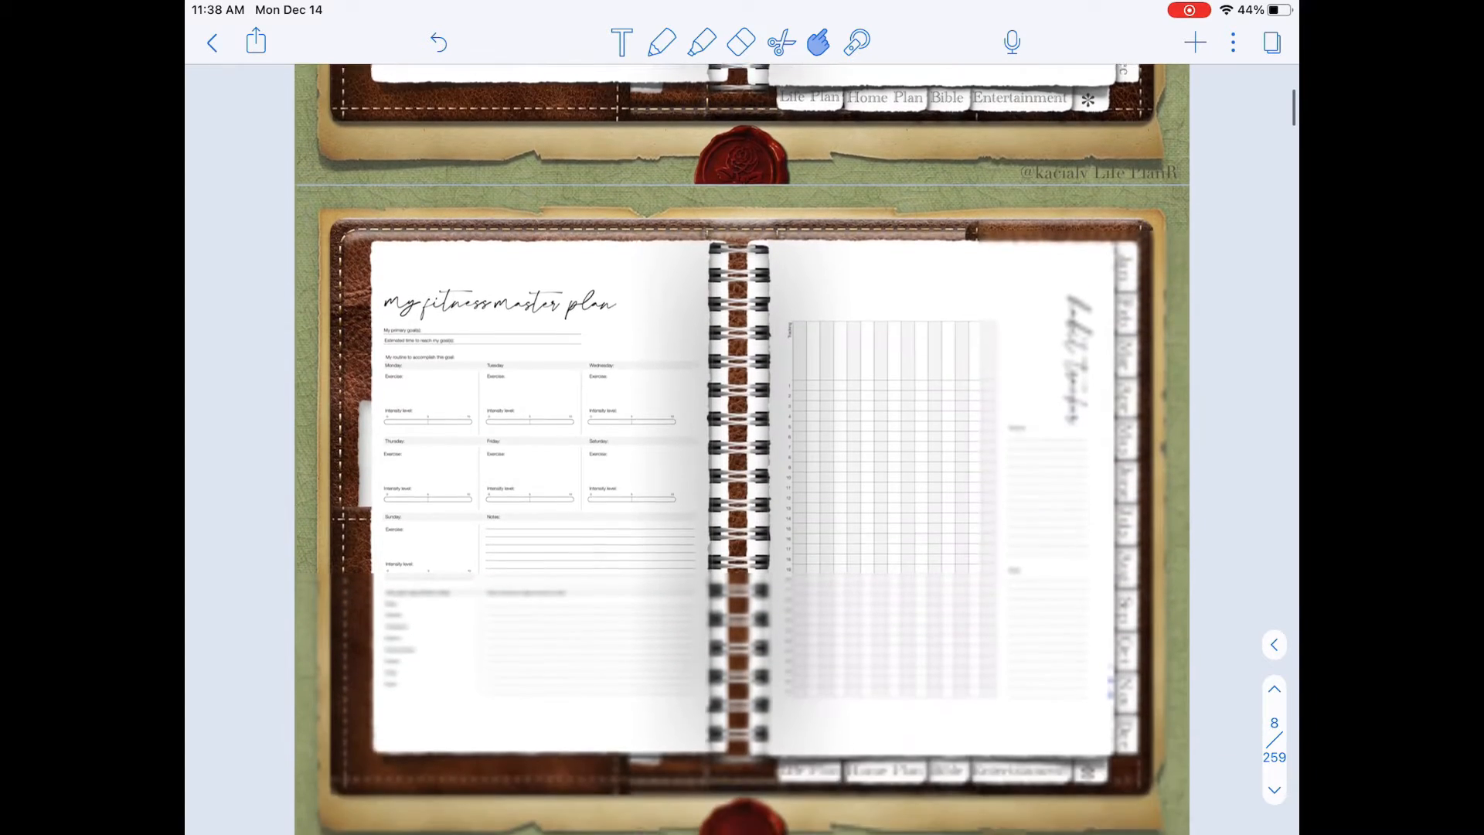
scroll(down, 3)
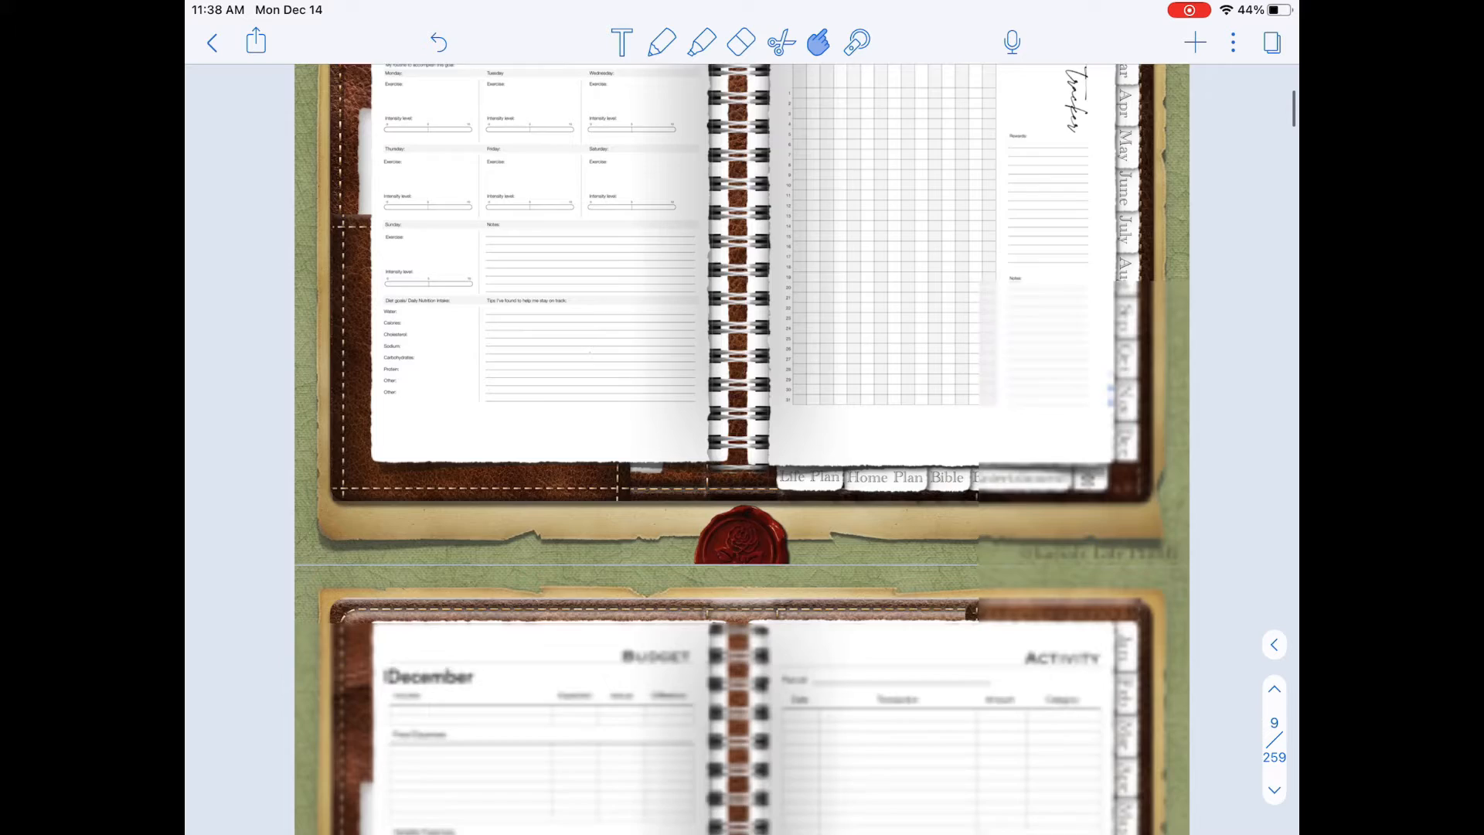
scroll(down, 3)
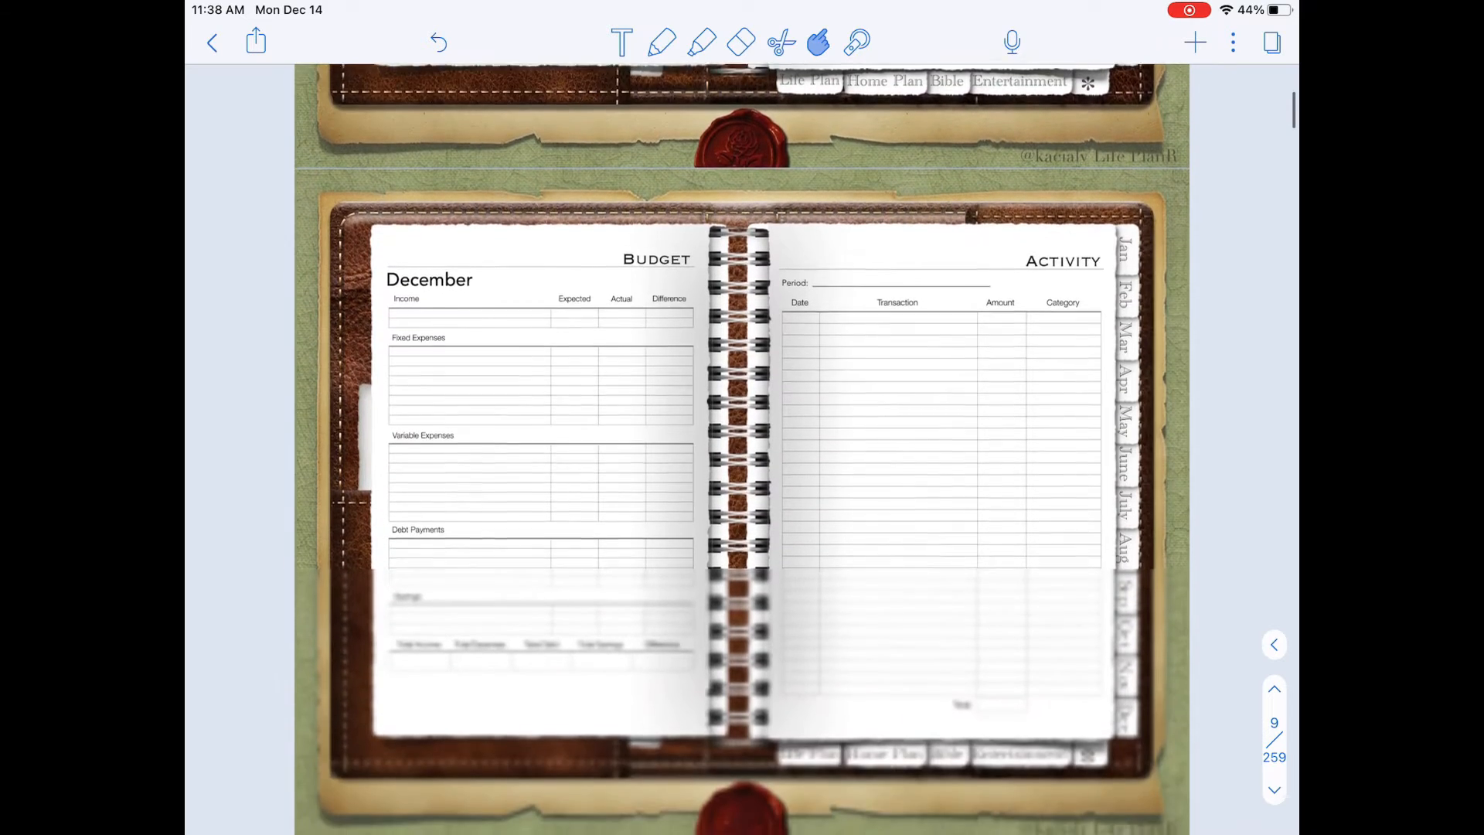
scroll(down, 3)
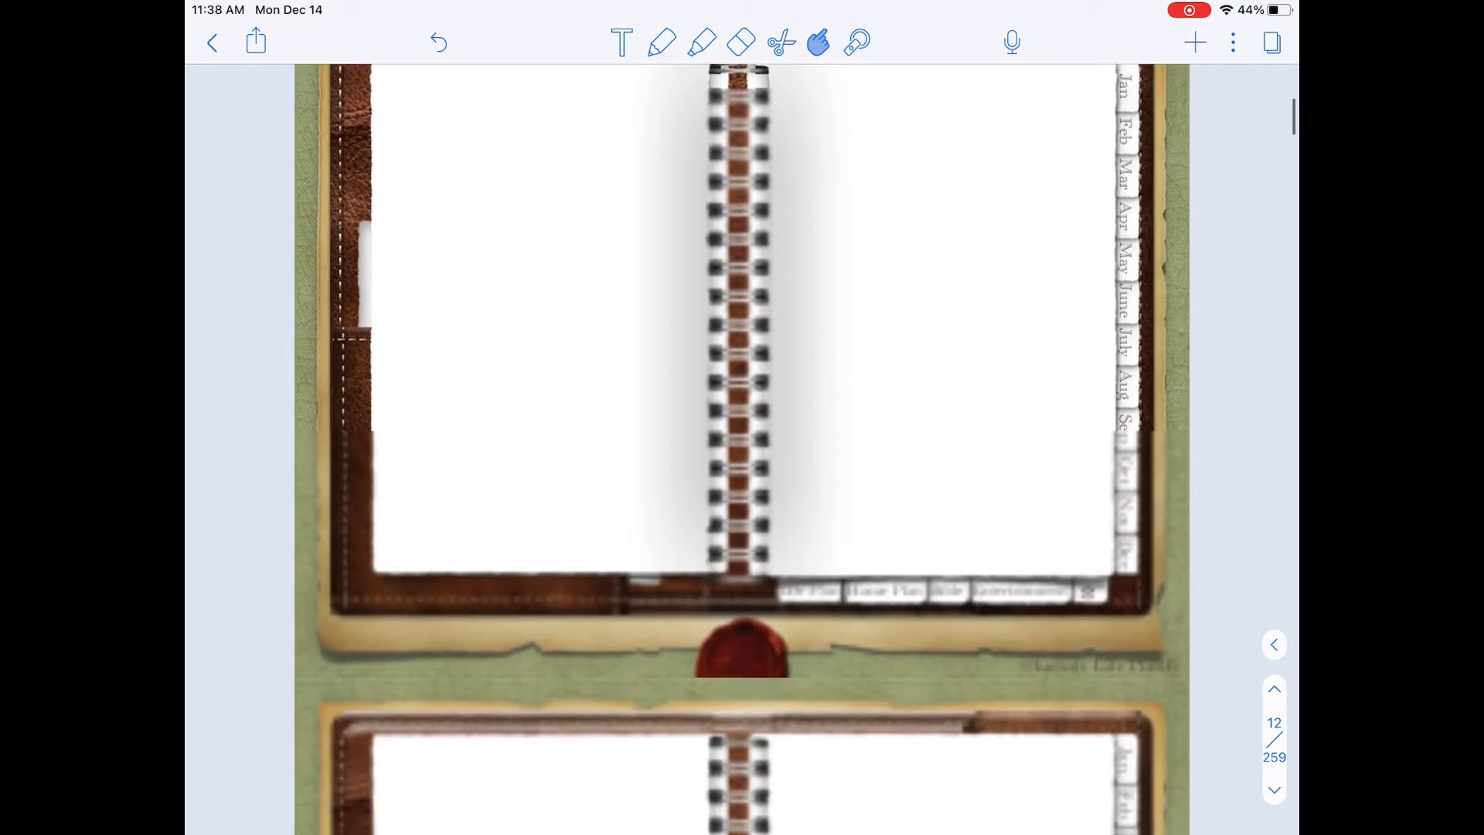
Scroll quickly past January at a glance to the Life Plan section opener on page 122 of 259.
scroll(down, 3)
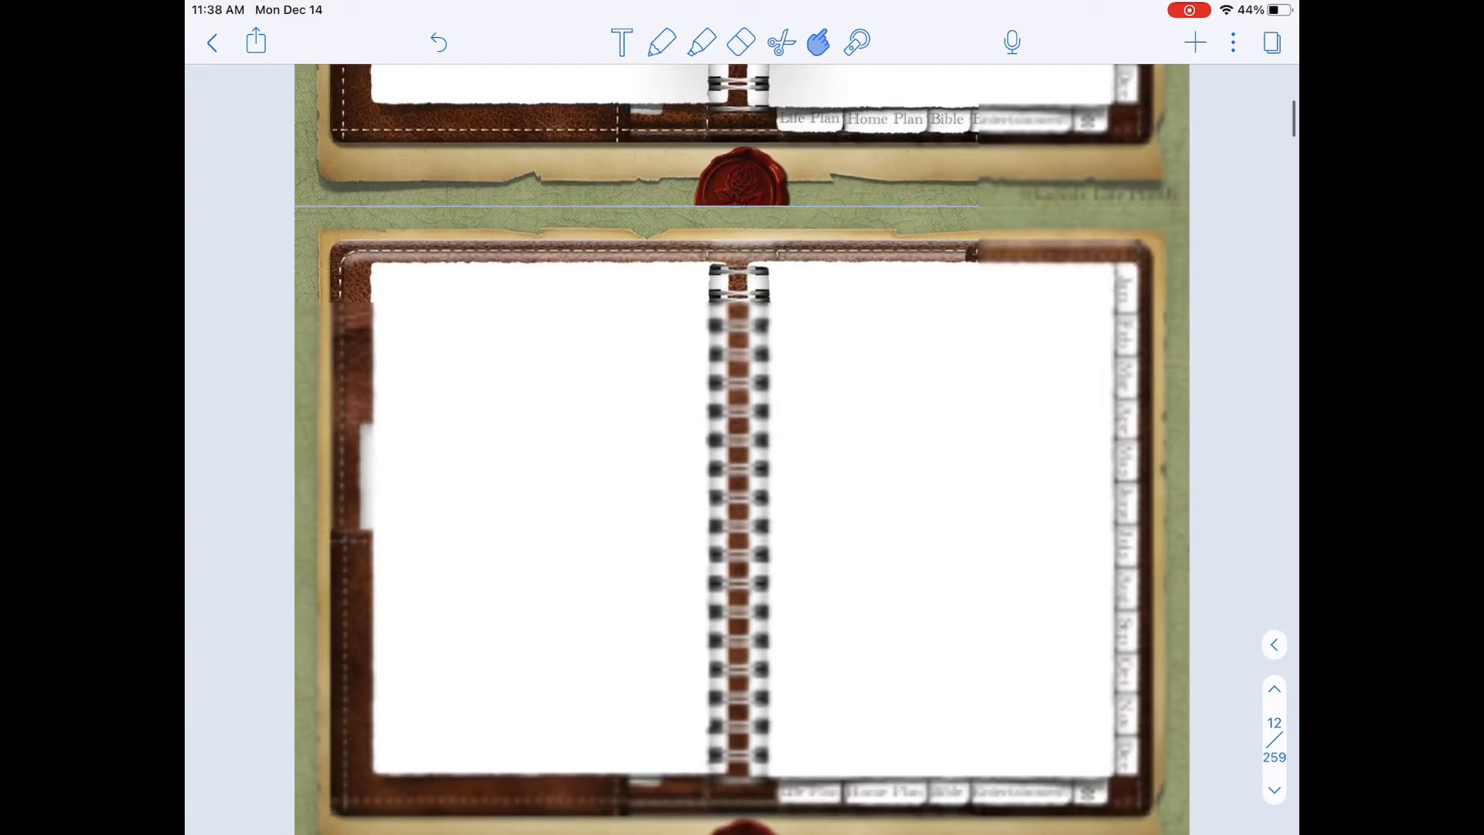
scroll(down, 3)
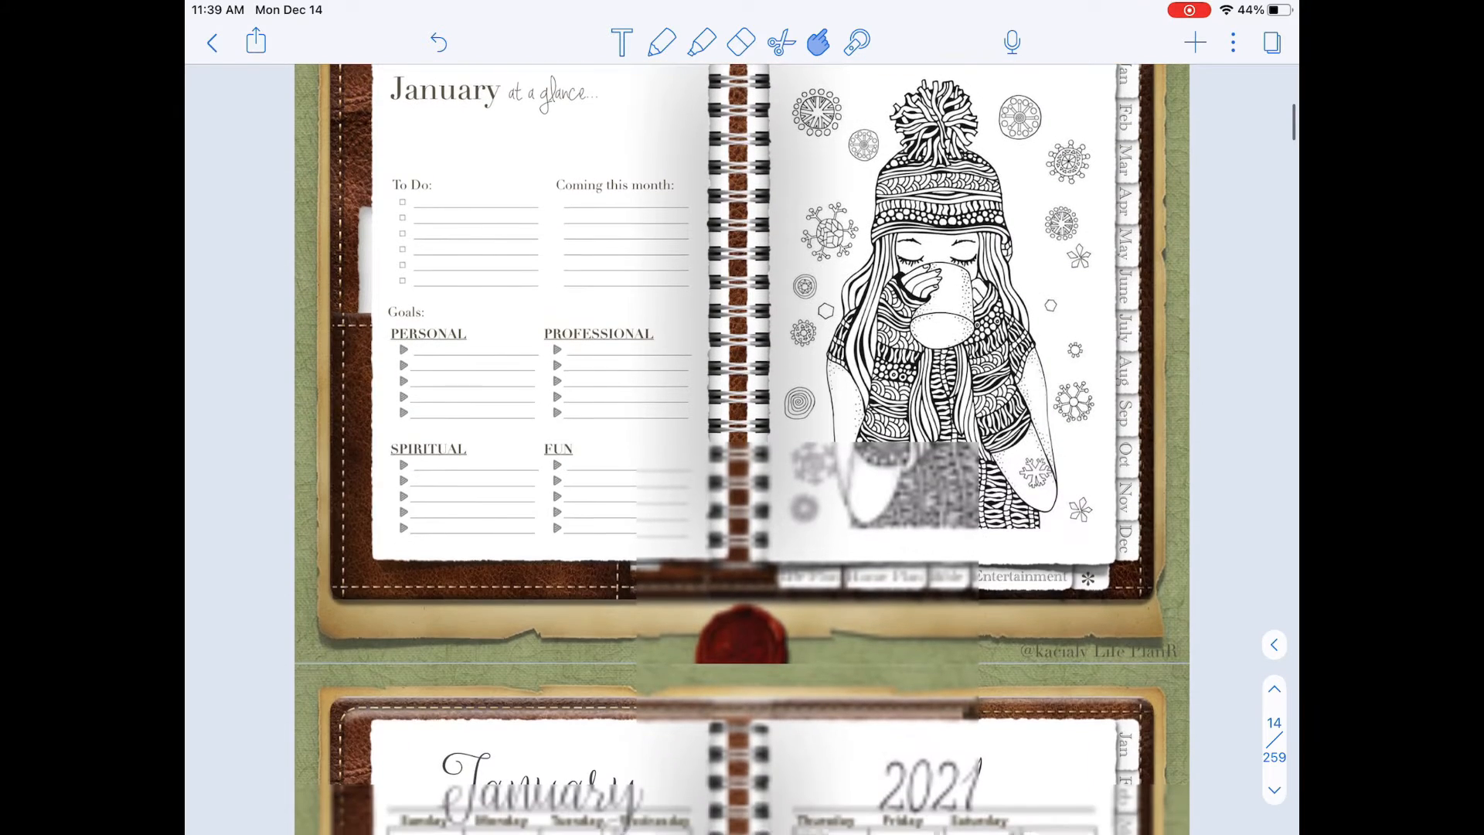
scroll(down, 3)
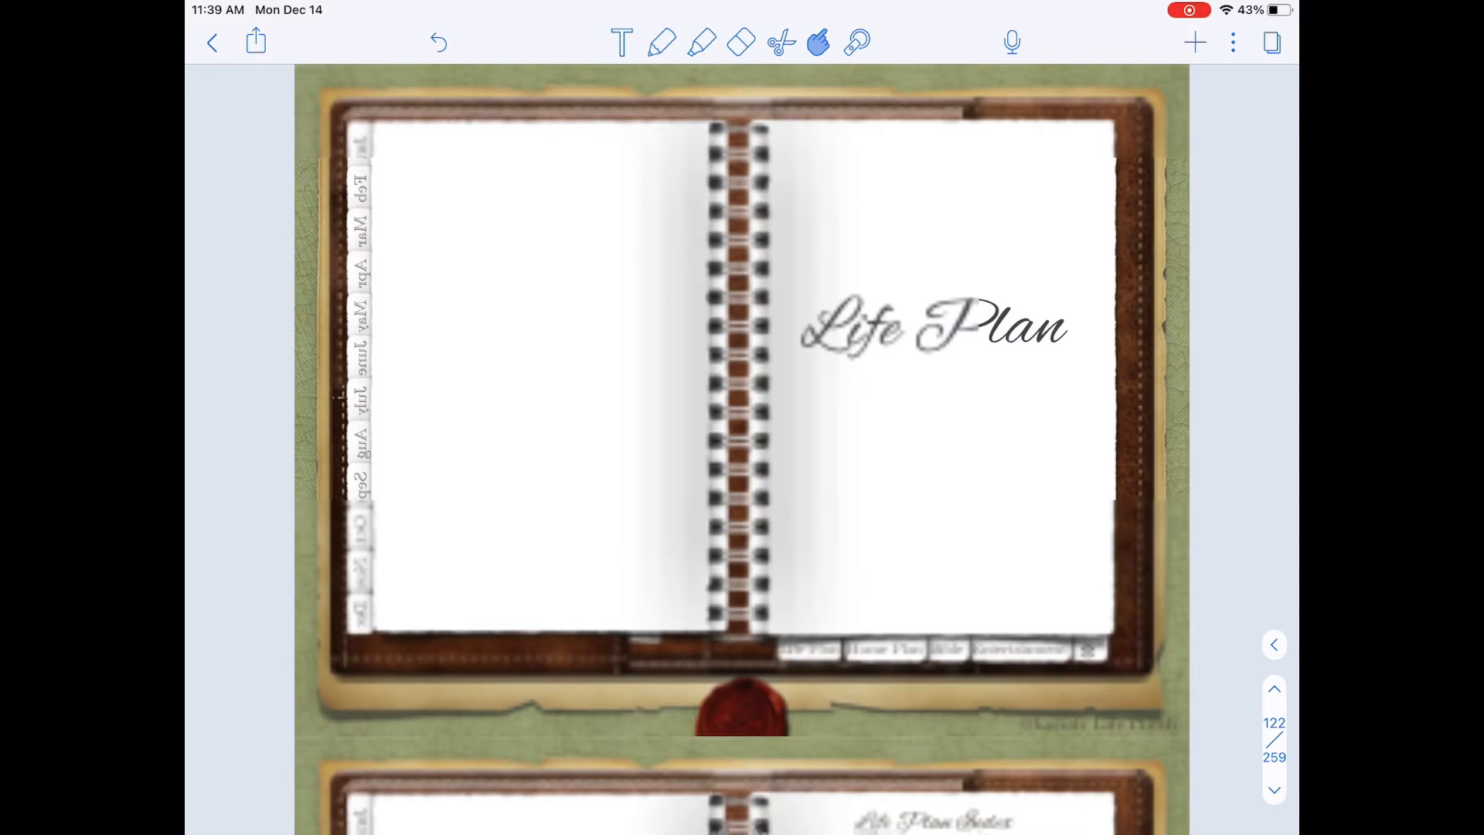
Scroll through the Life Plan index, Life Plan, goal worksheet and Goals Achieved pages to the Home Plan opener on page 163.
scroll(down, 3)
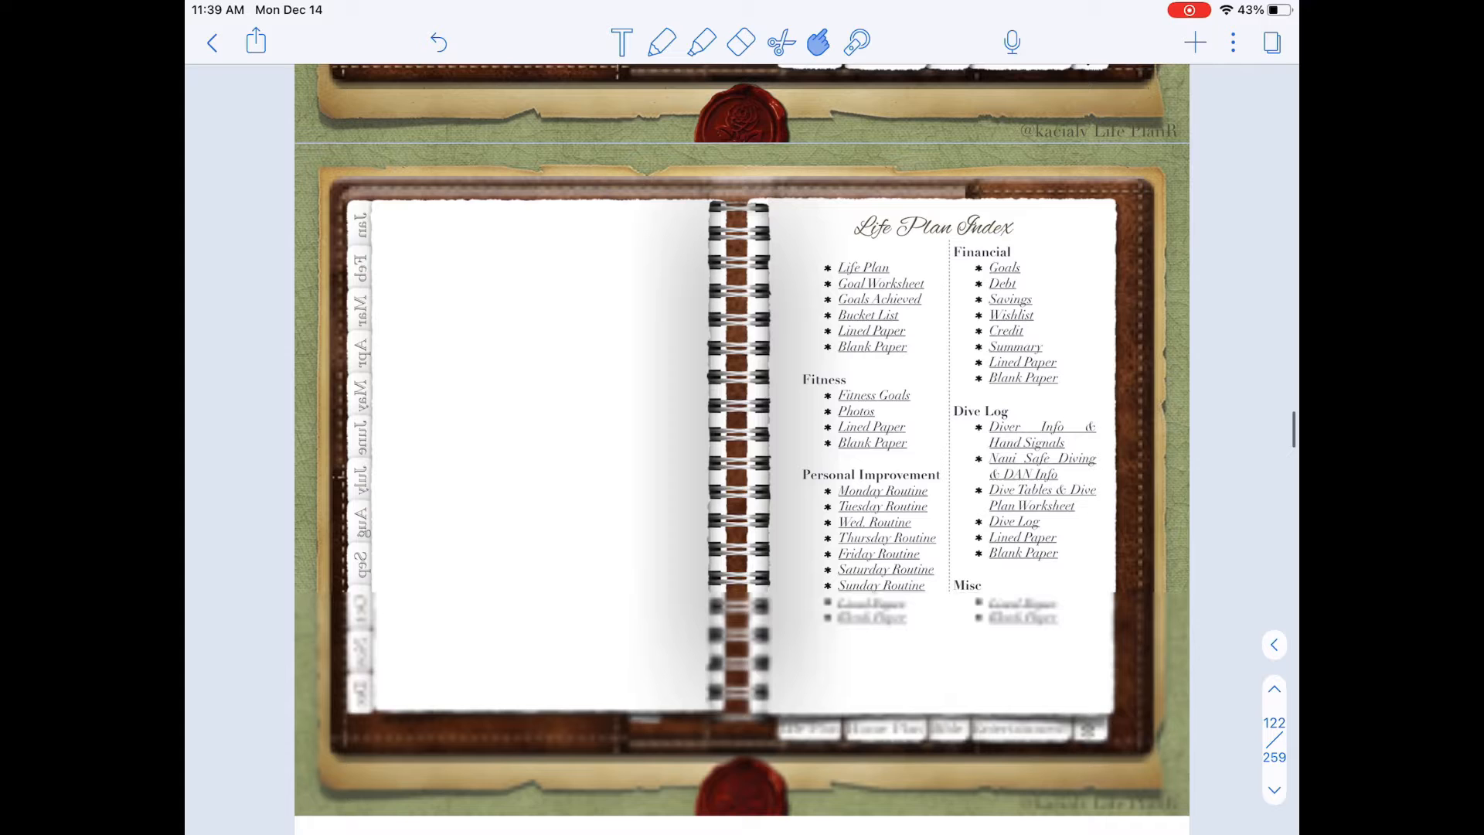
scroll(down, 3)
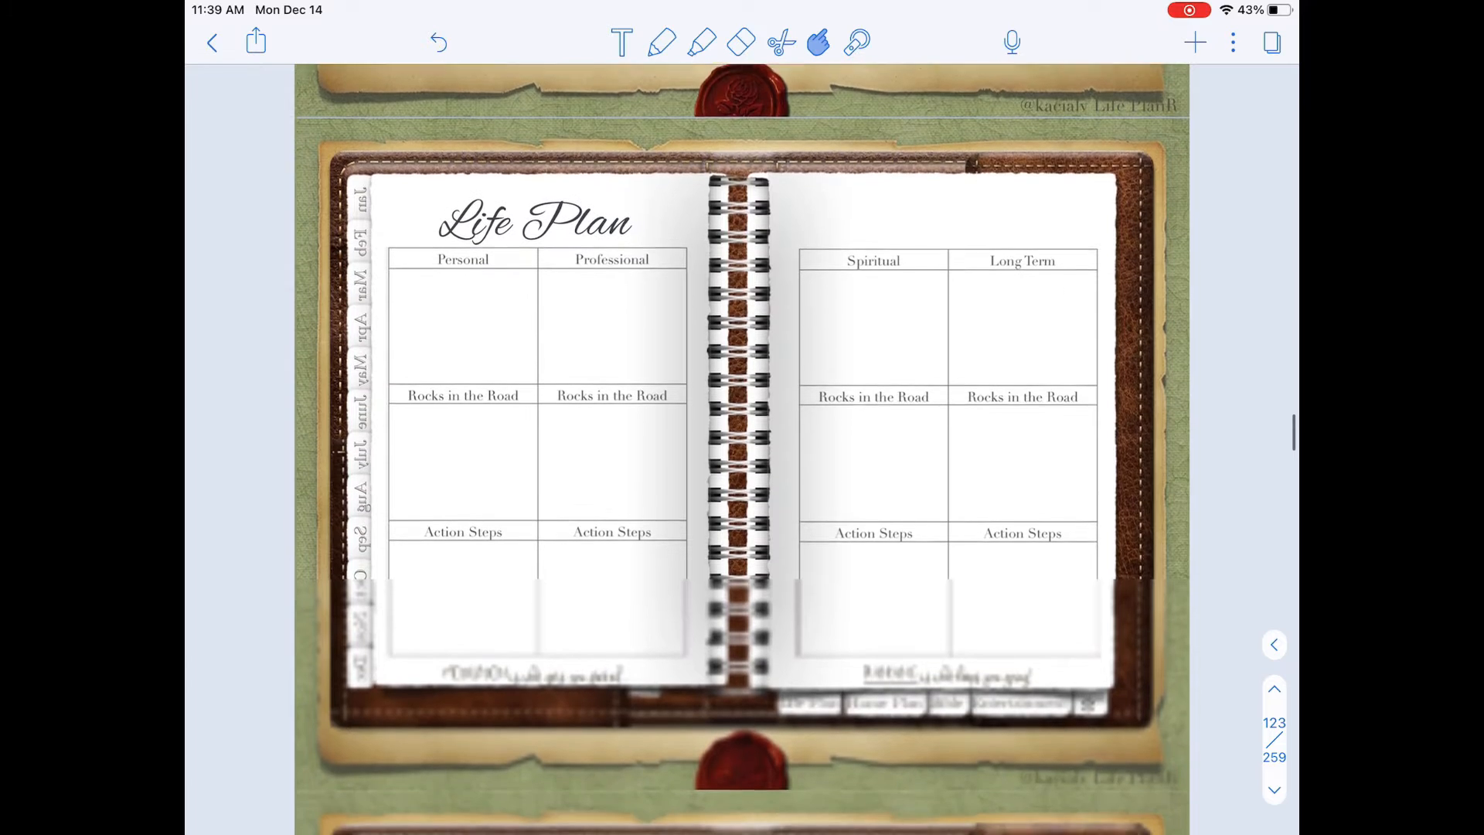
scroll(down, 3)
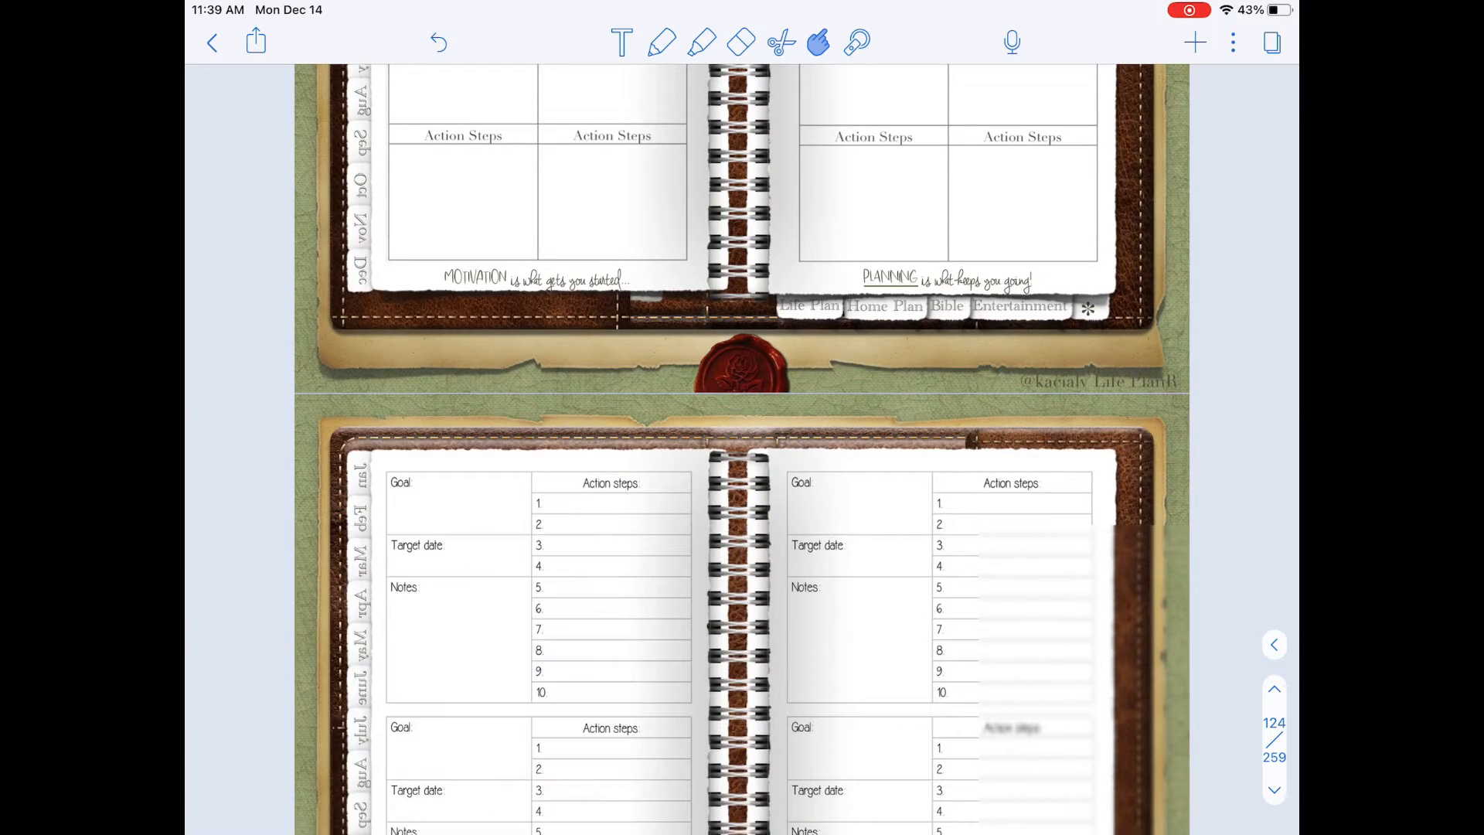
scroll(down, 3)
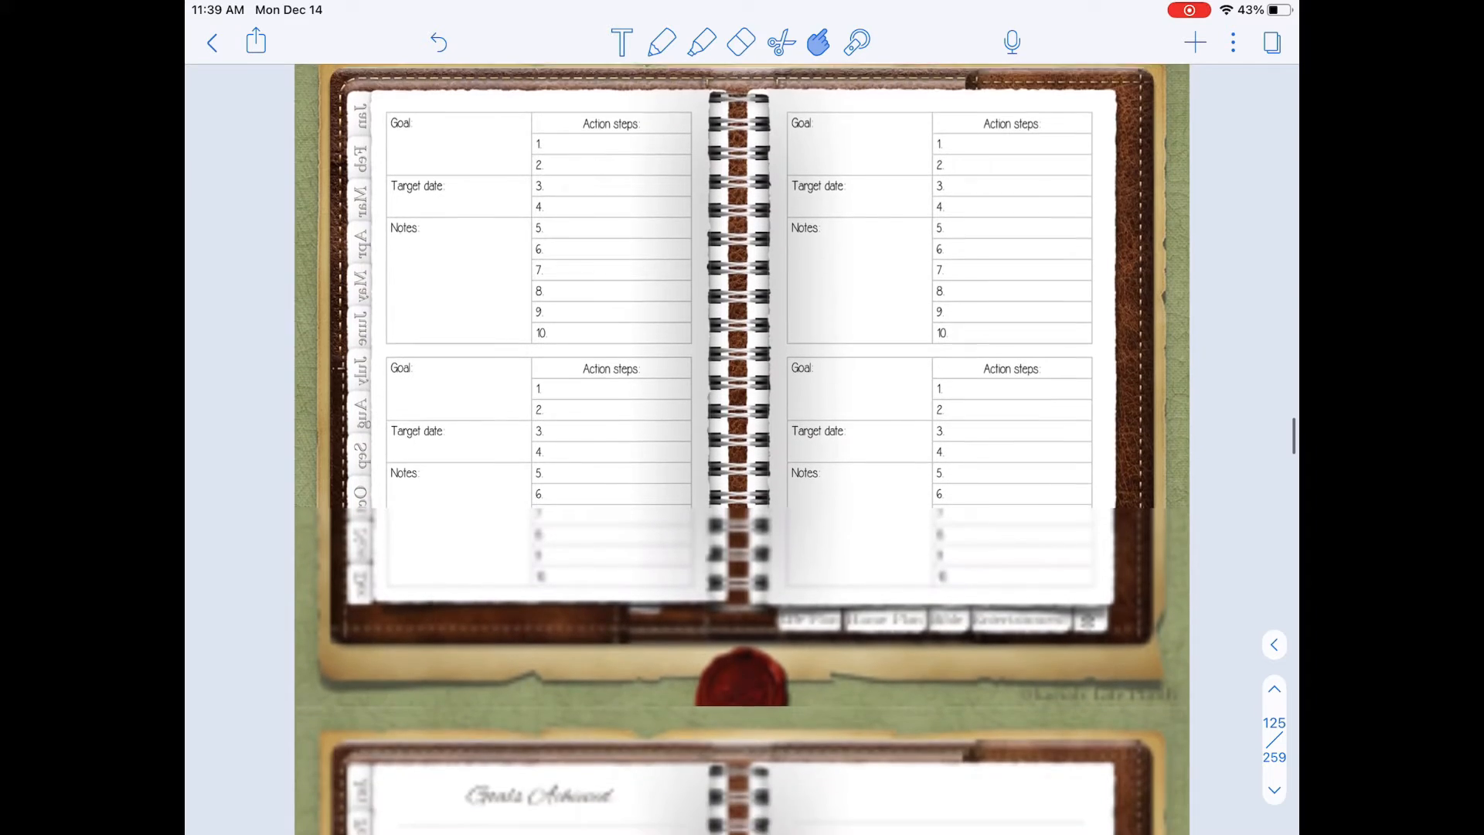
scroll(down, 3)
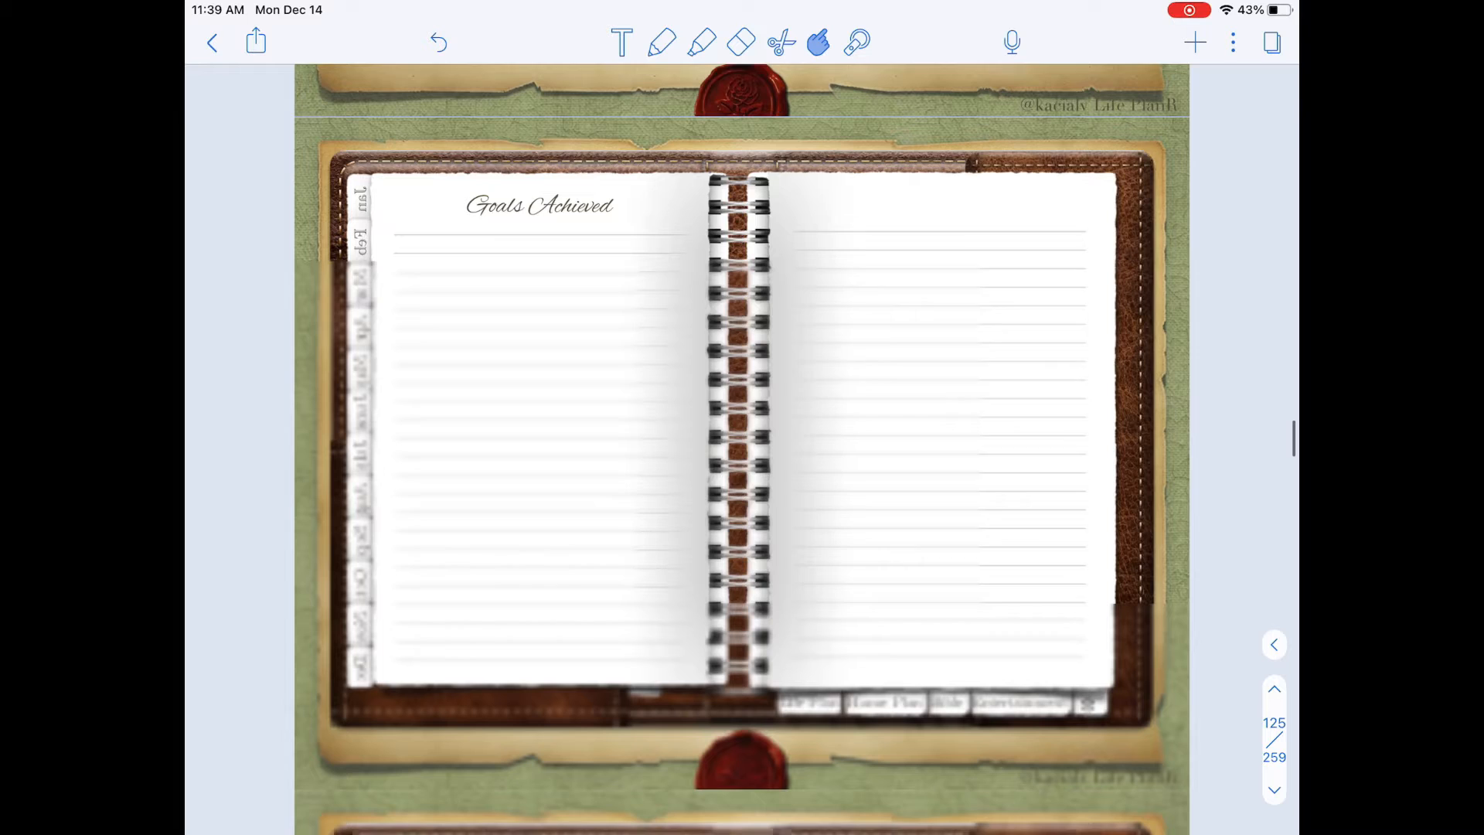
scroll(down, 3)
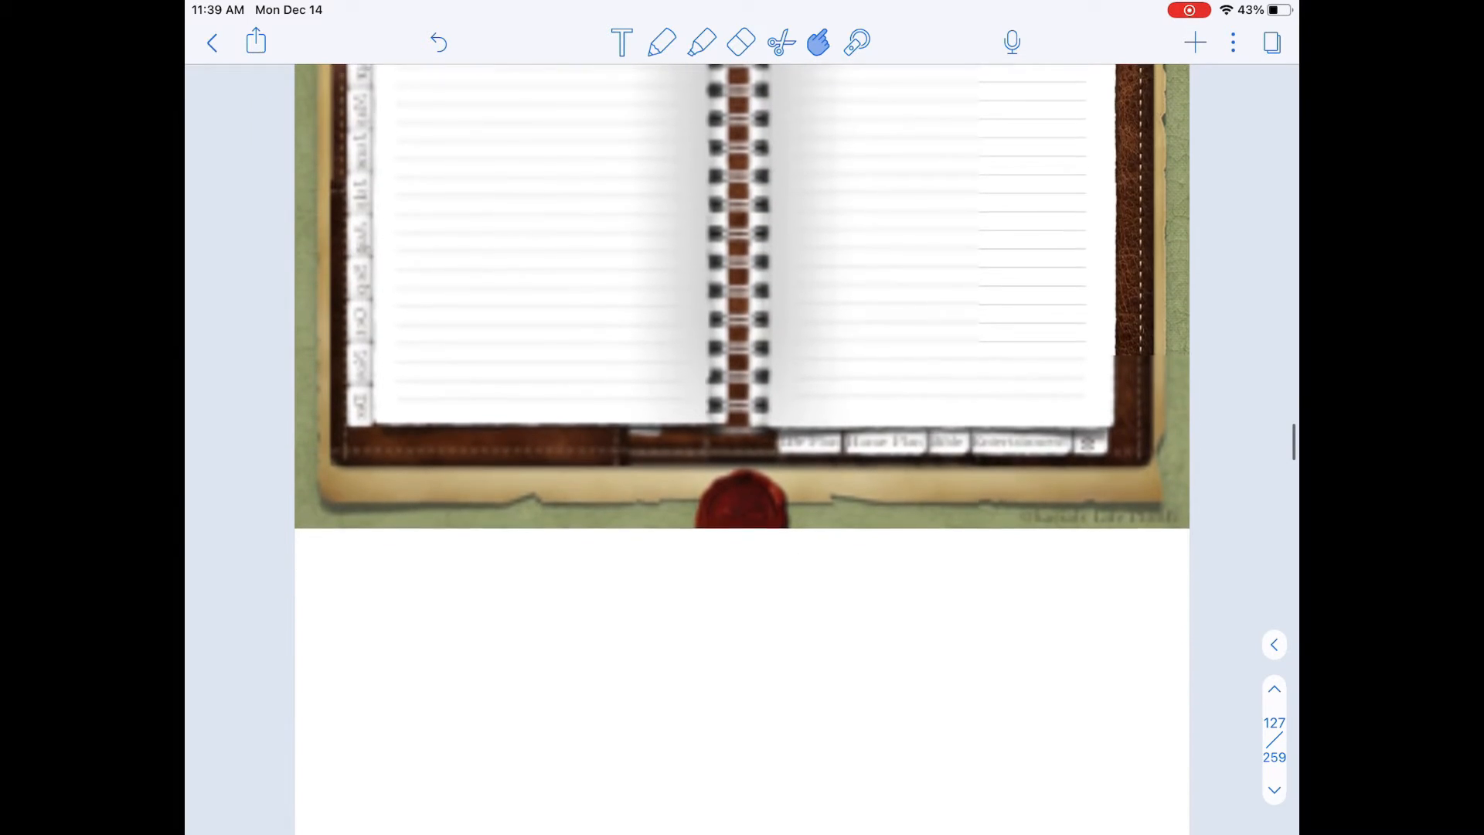
scroll(down, 3)
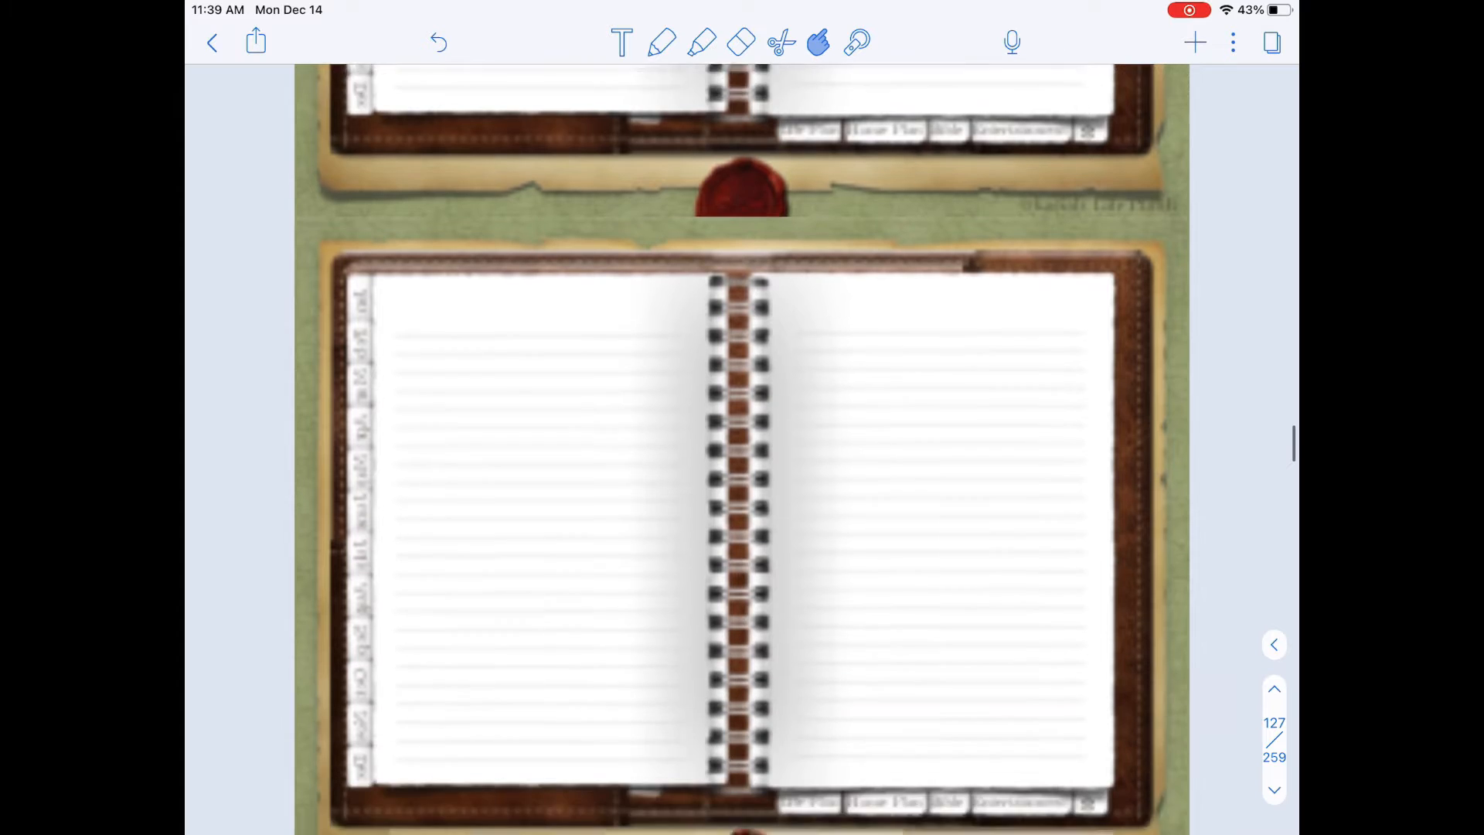
scroll(down, 3)
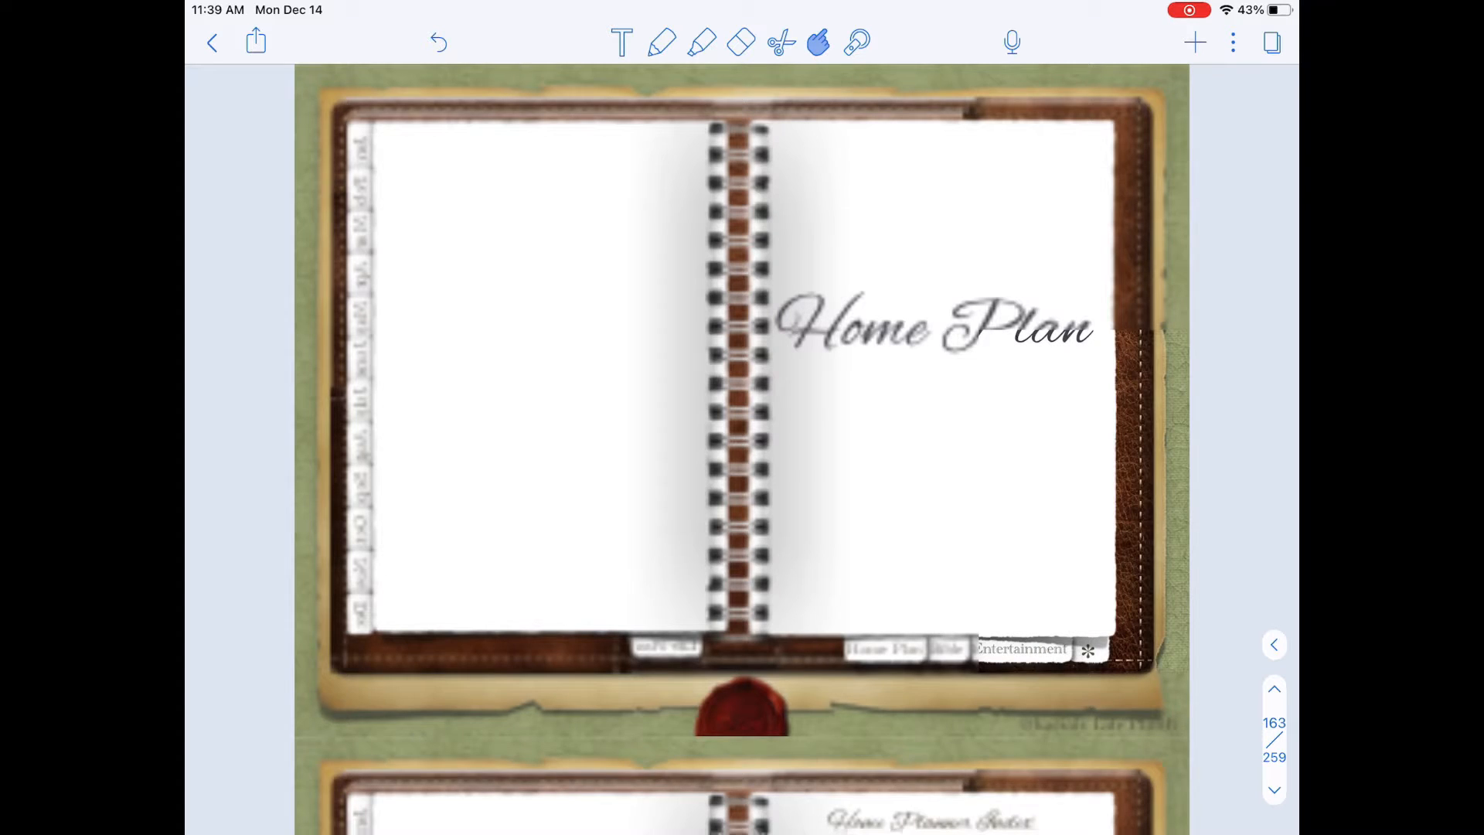
Scroll past the Home Planner Index, Family and Family Information pages to the Bible Study opener on page 228.
scroll(down, 3)
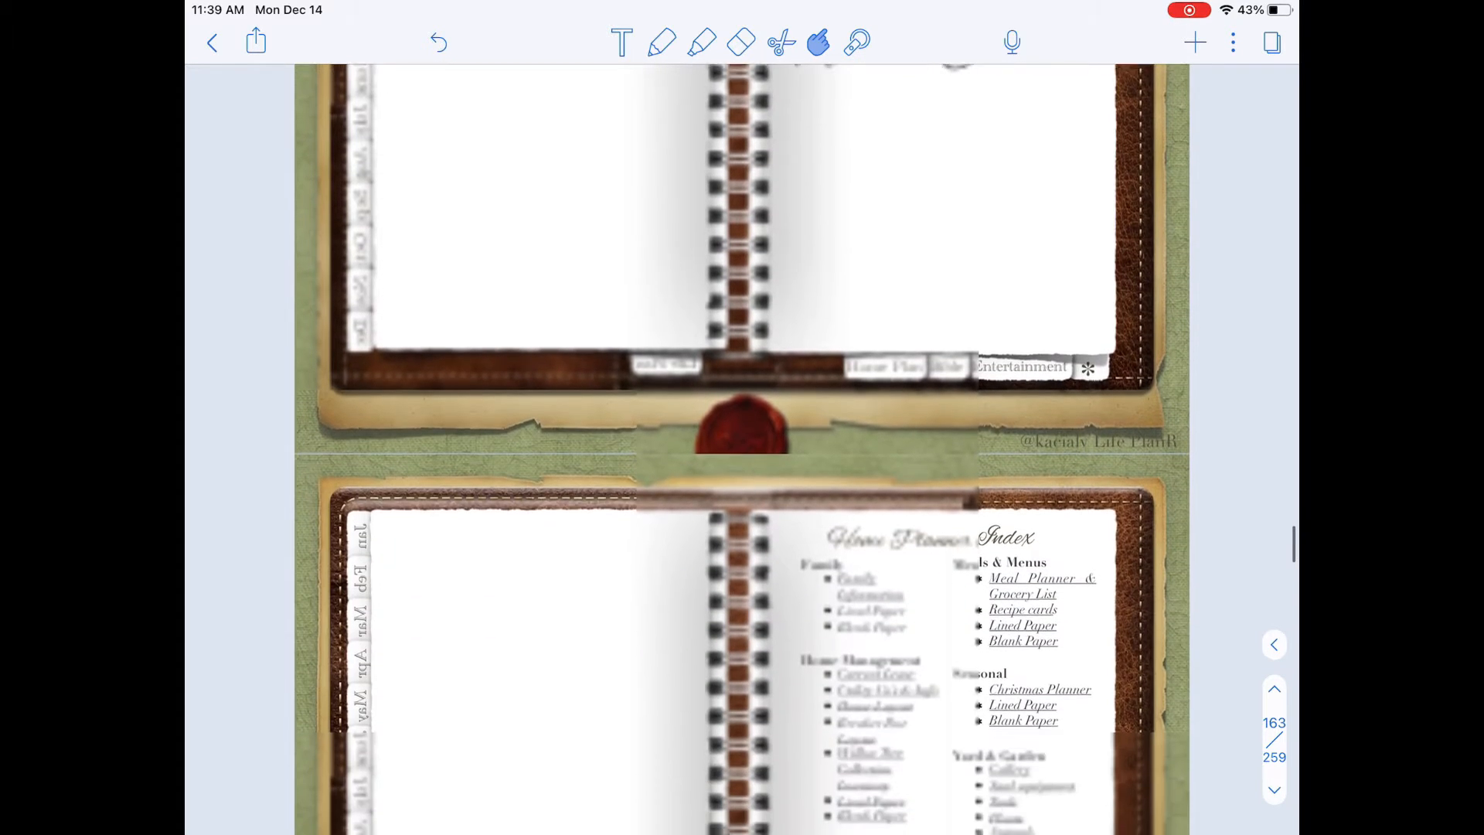
scroll(down, 3)
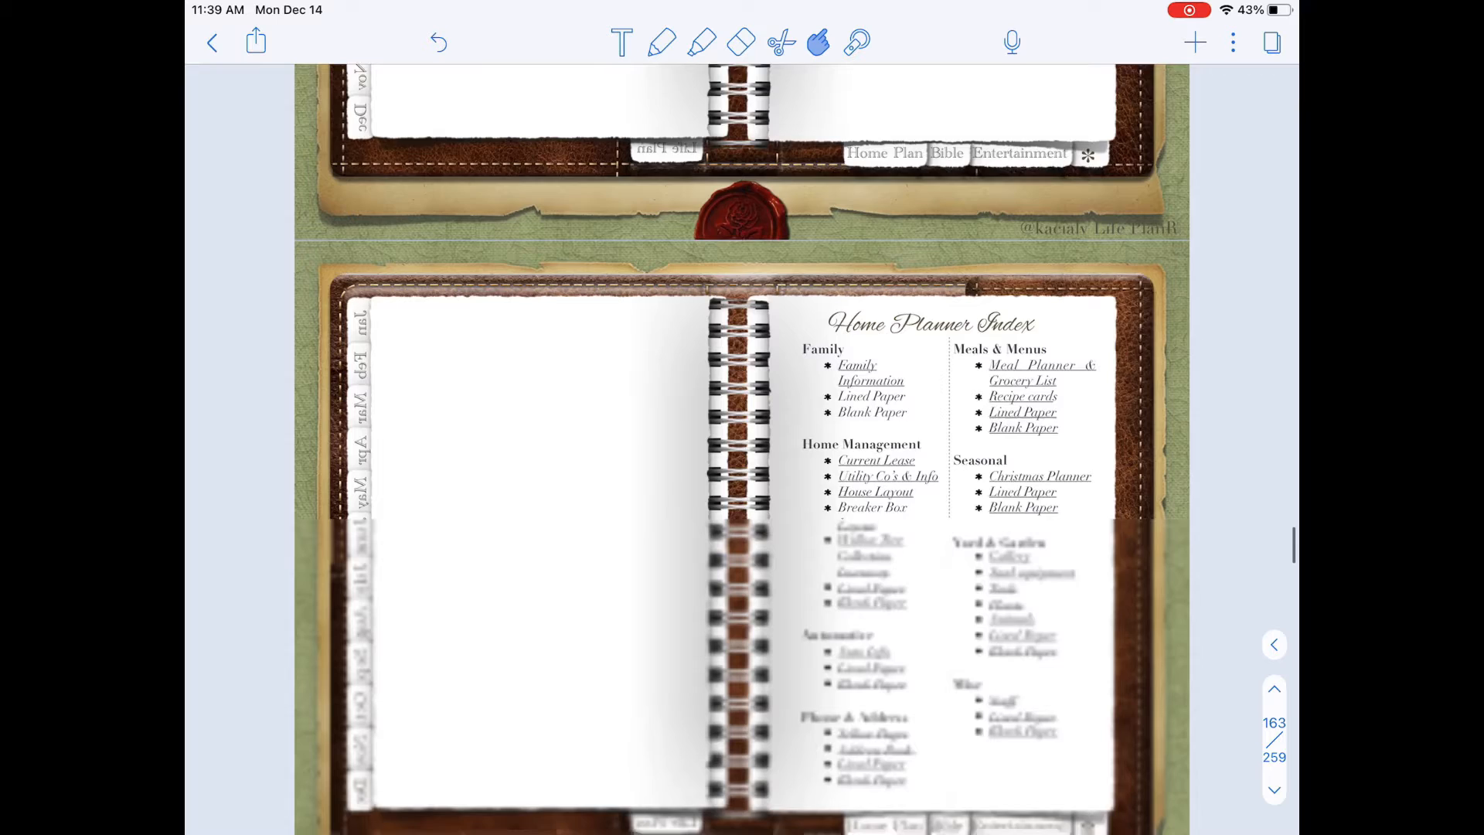
scroll(down, 3)
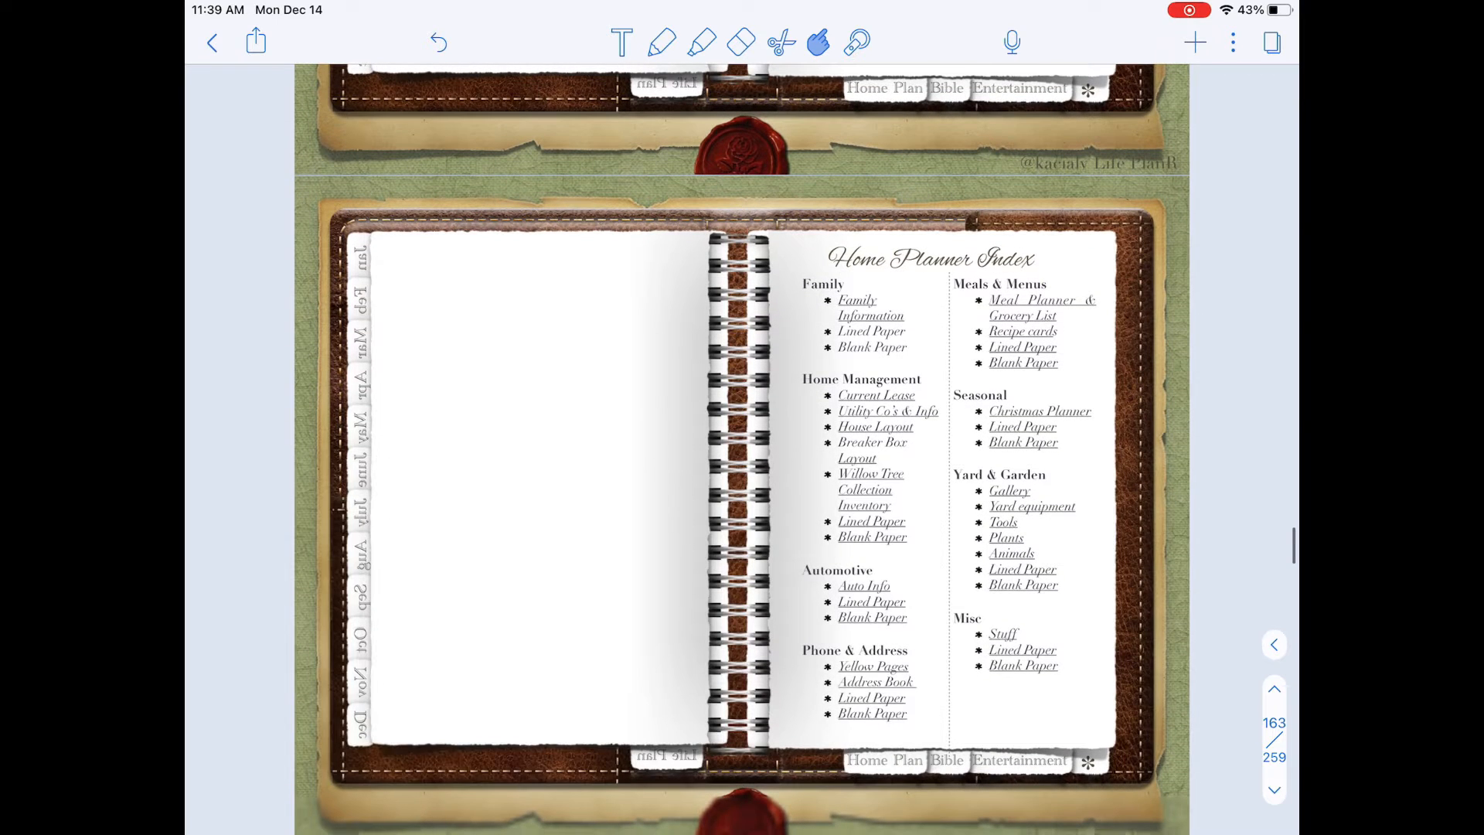
scroll(down, 3)
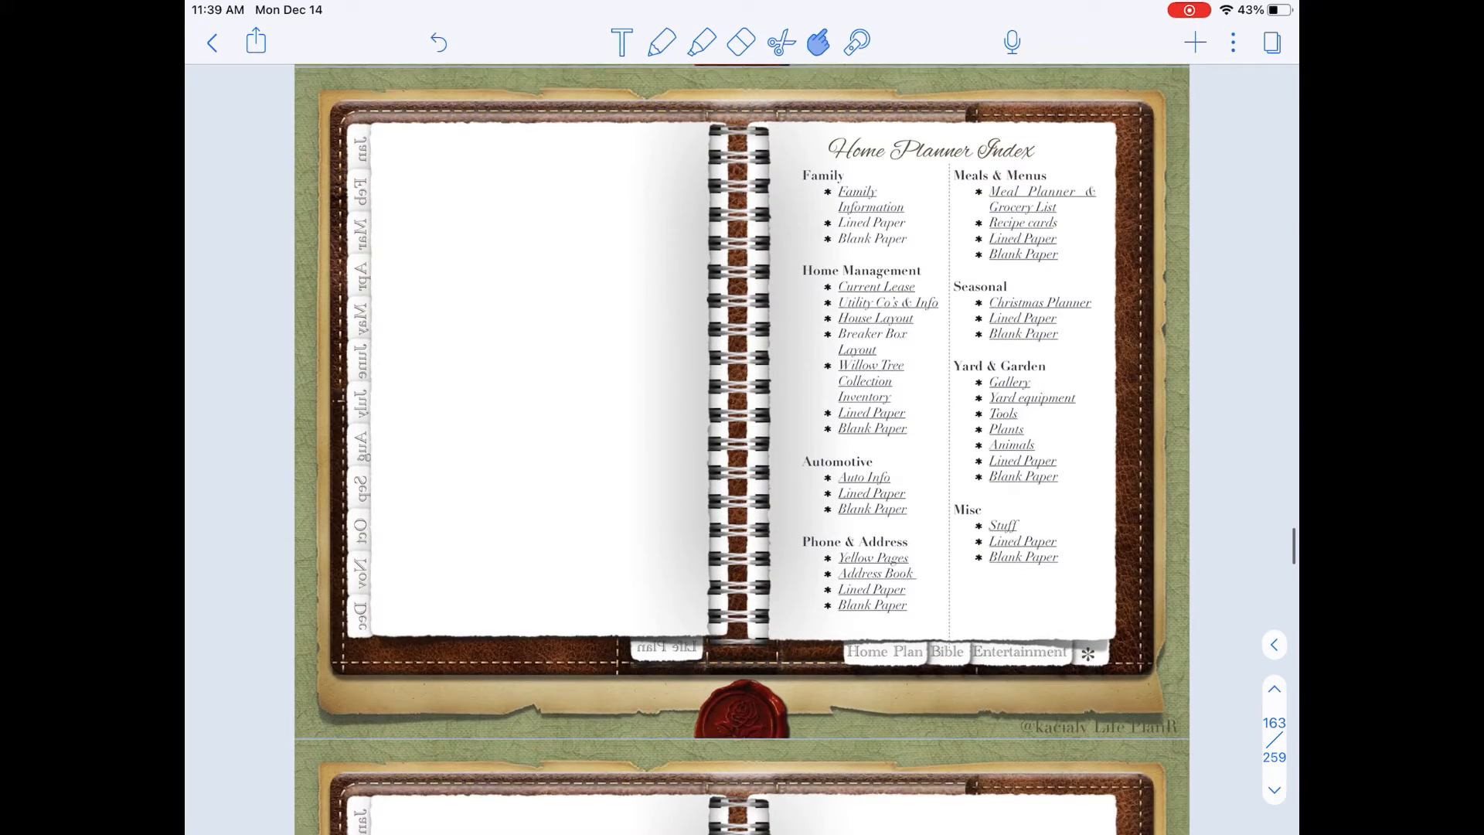
scroll(down, 3)
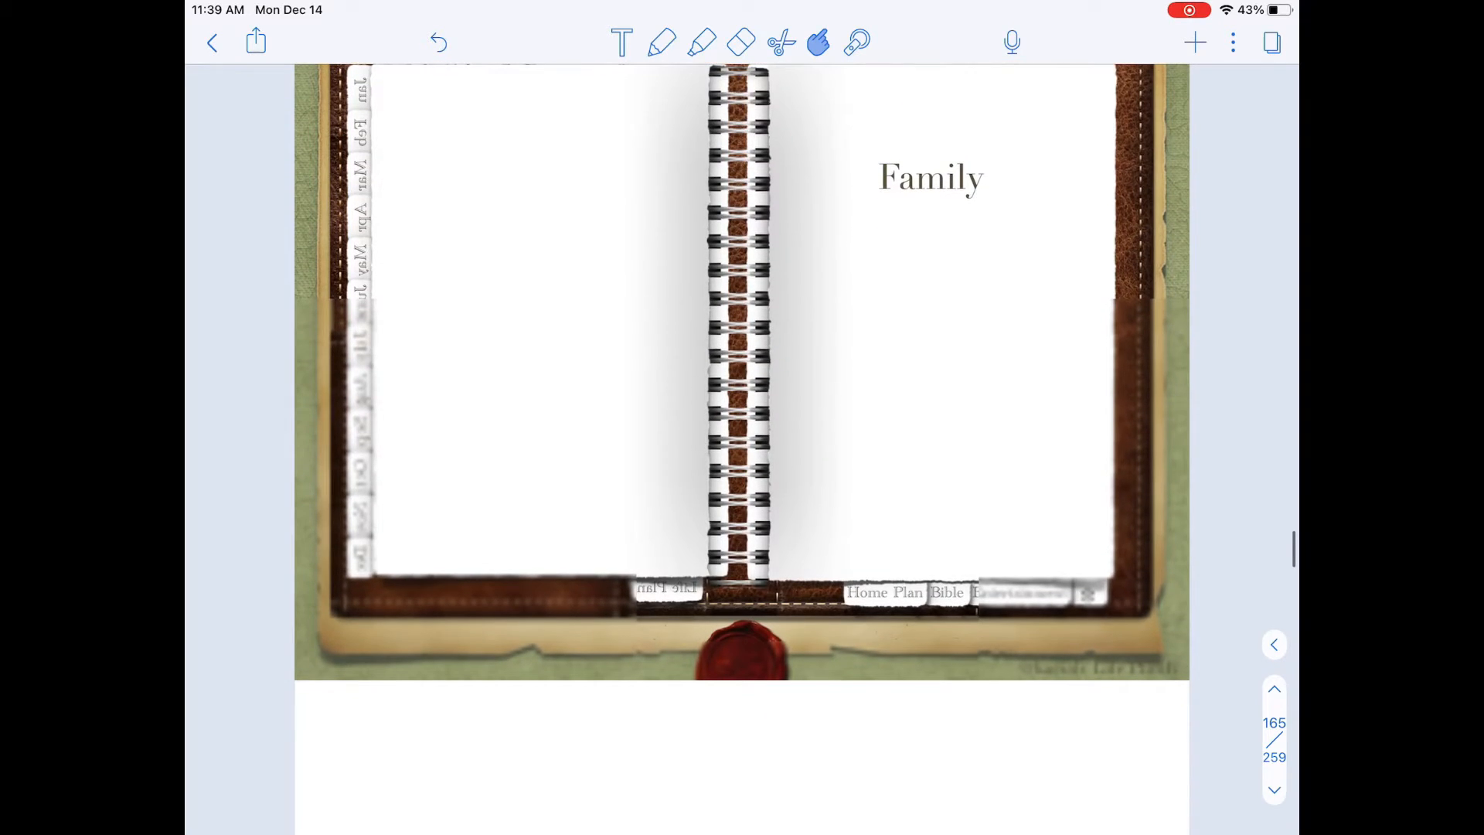
scroll(down, 3)
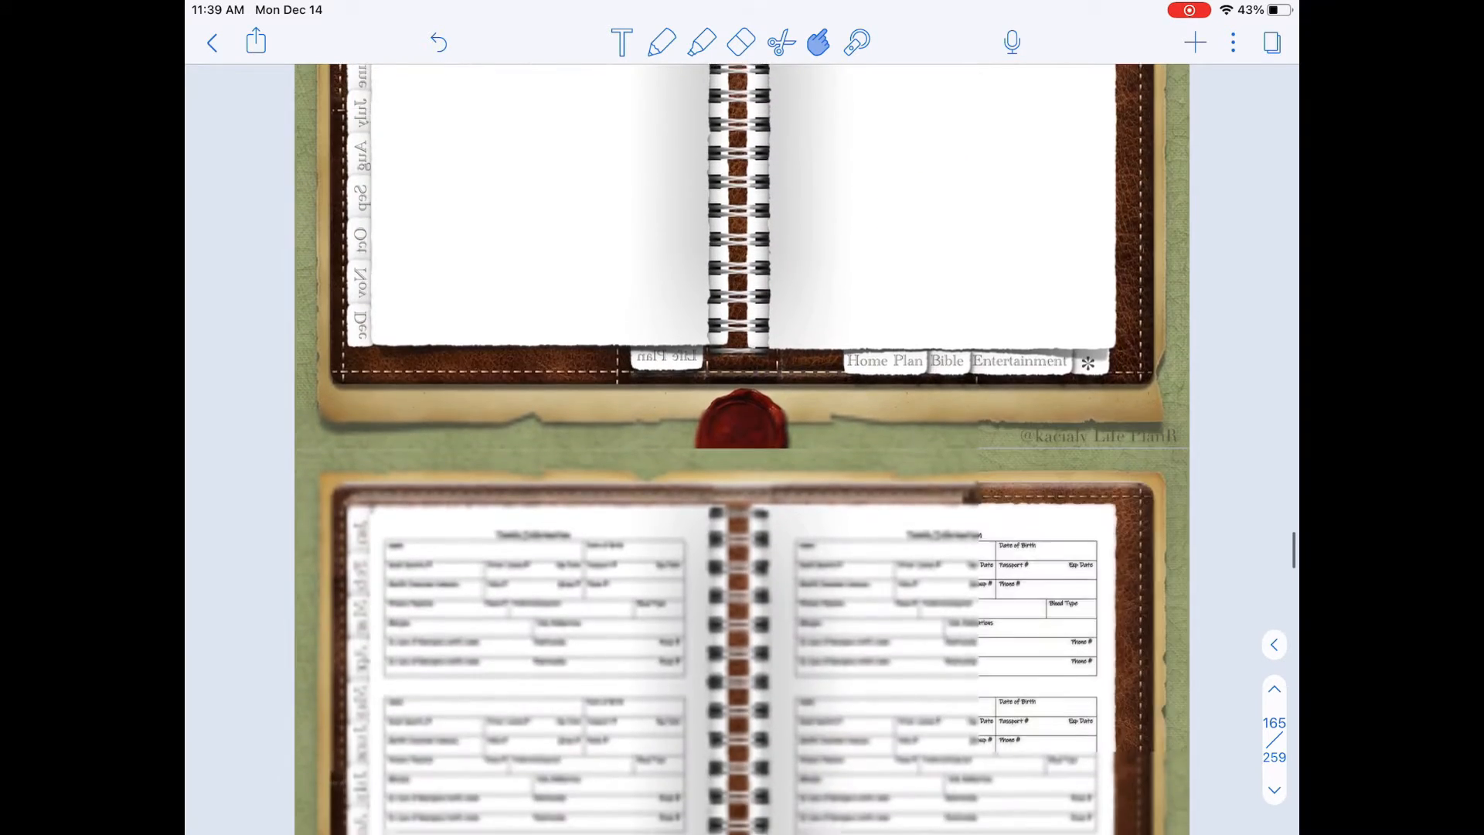
scroll(down, 3)
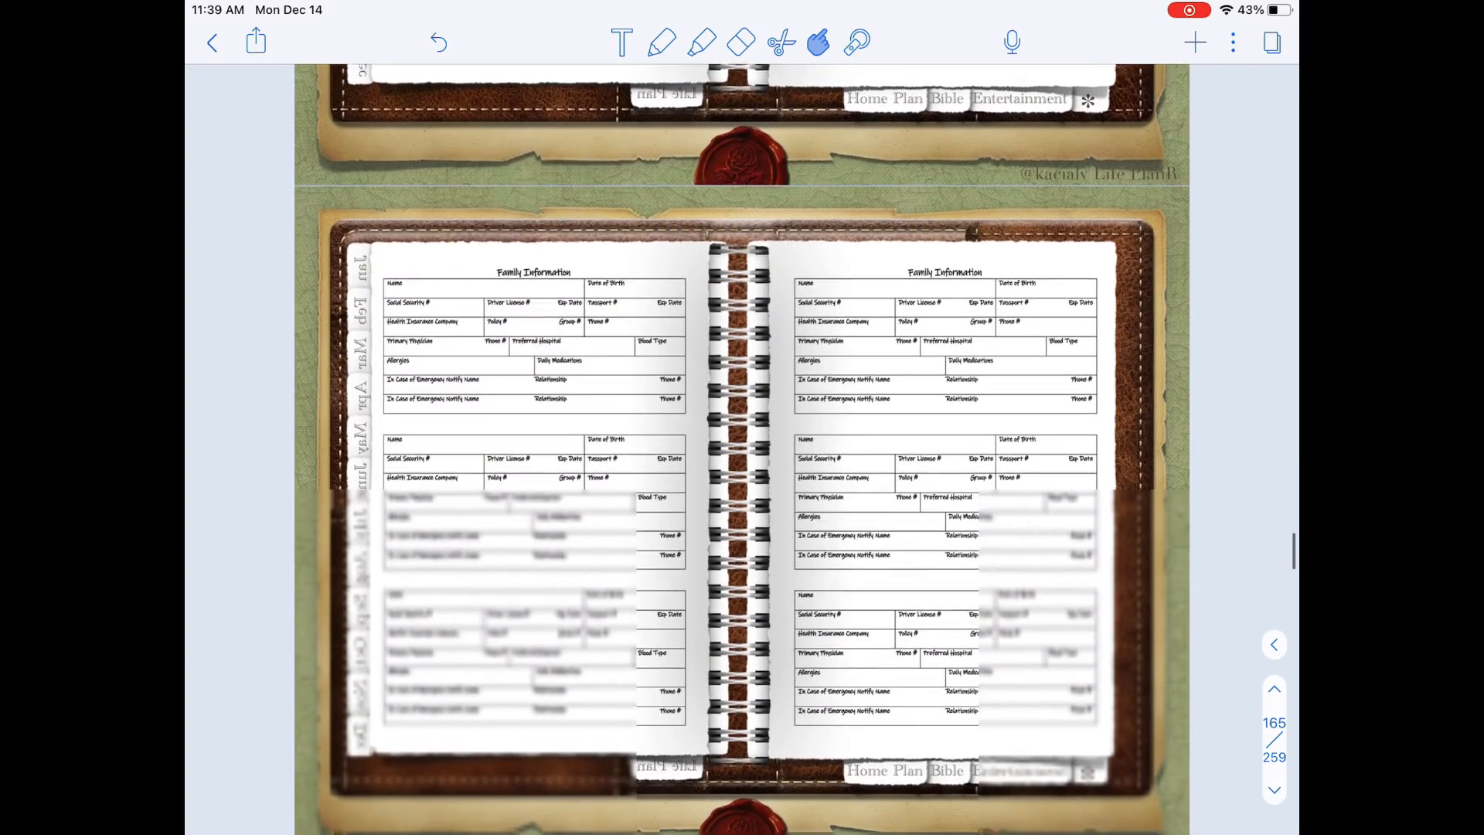
scroll(down, 3)
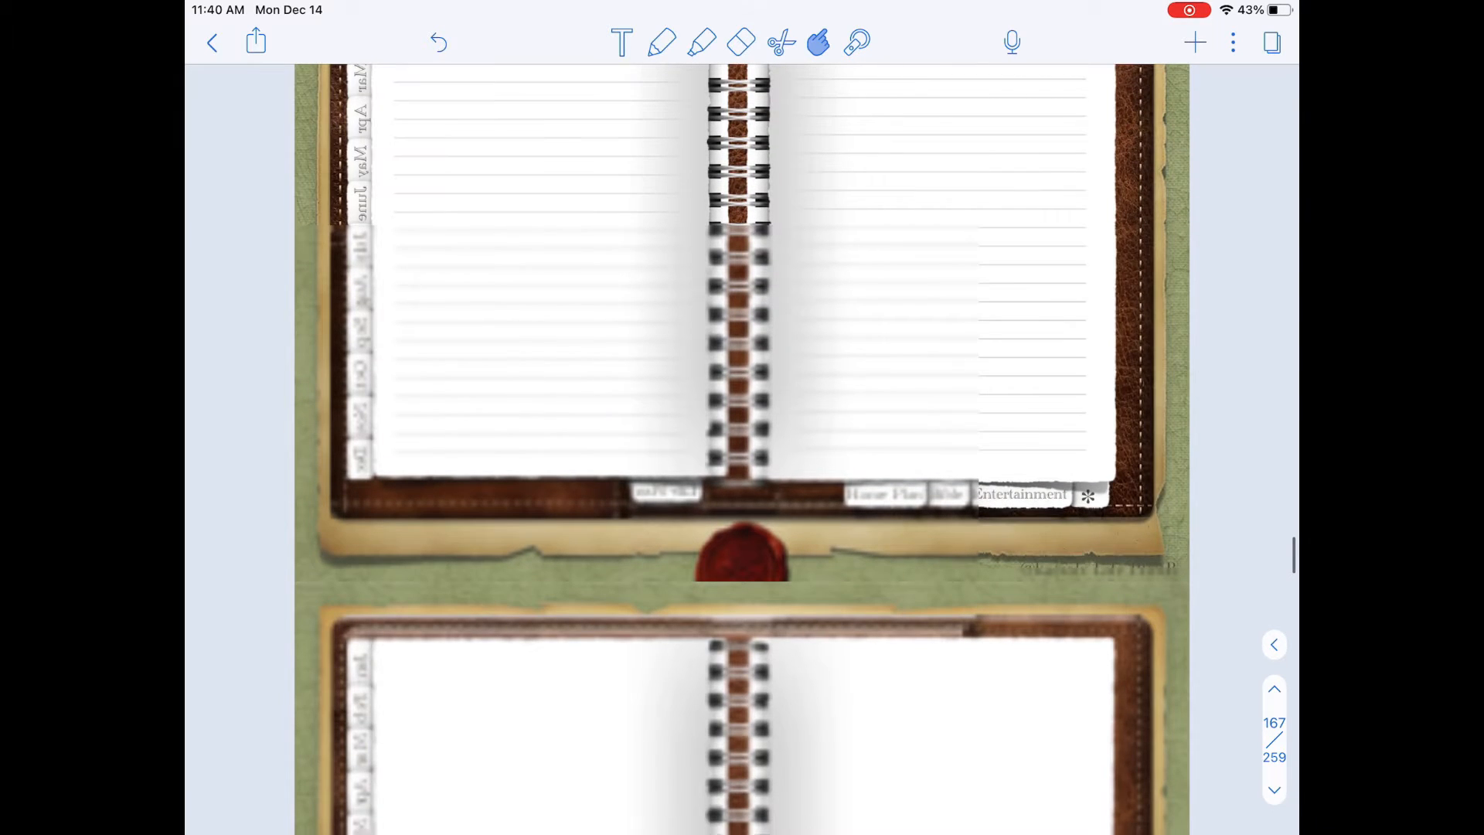
scroll(down, 3)
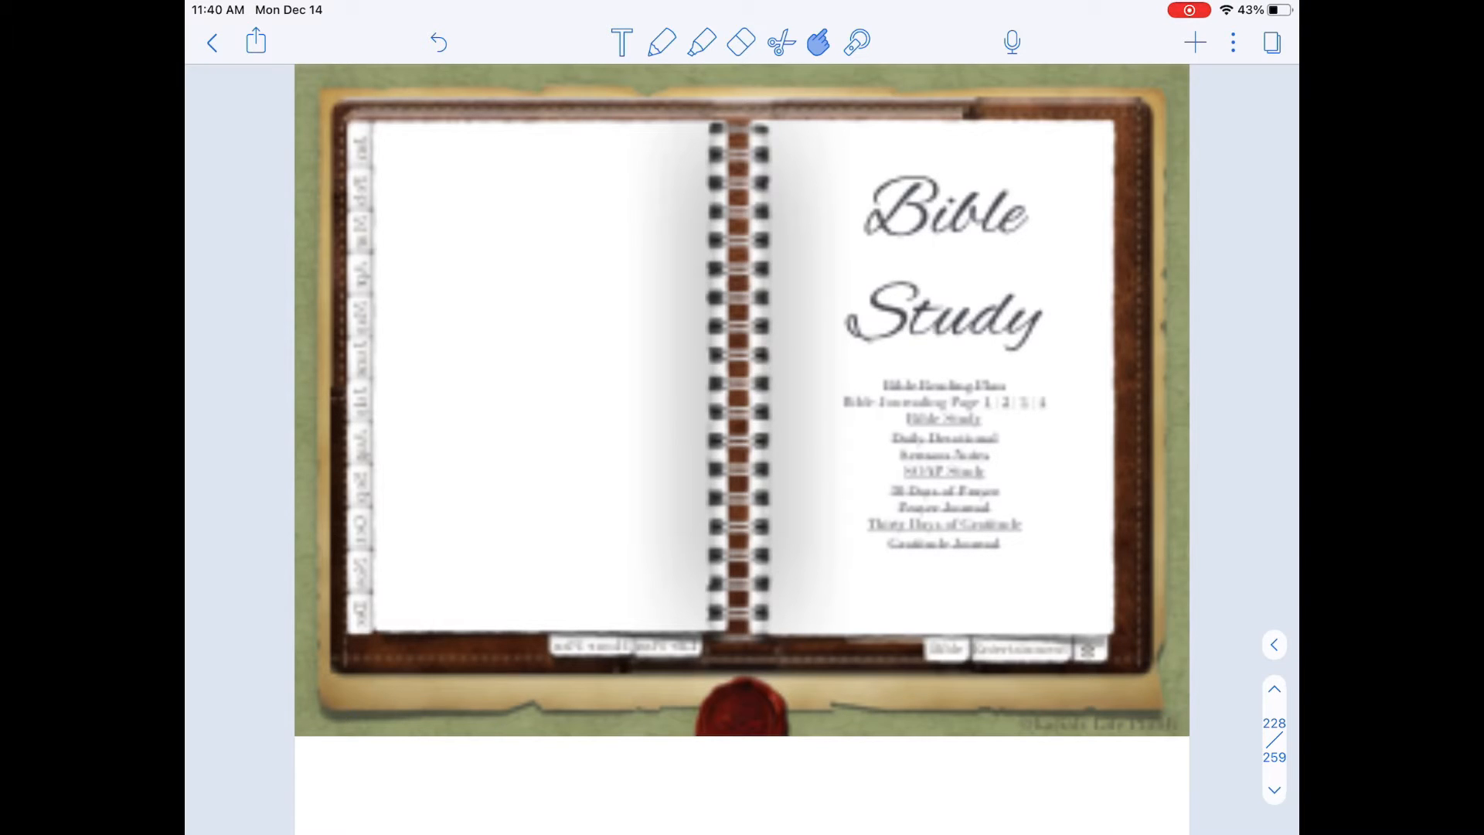
Scroll back and forth over the Old Testament Bible Reading Tracker spreads to view them.
scroll(down, 3)
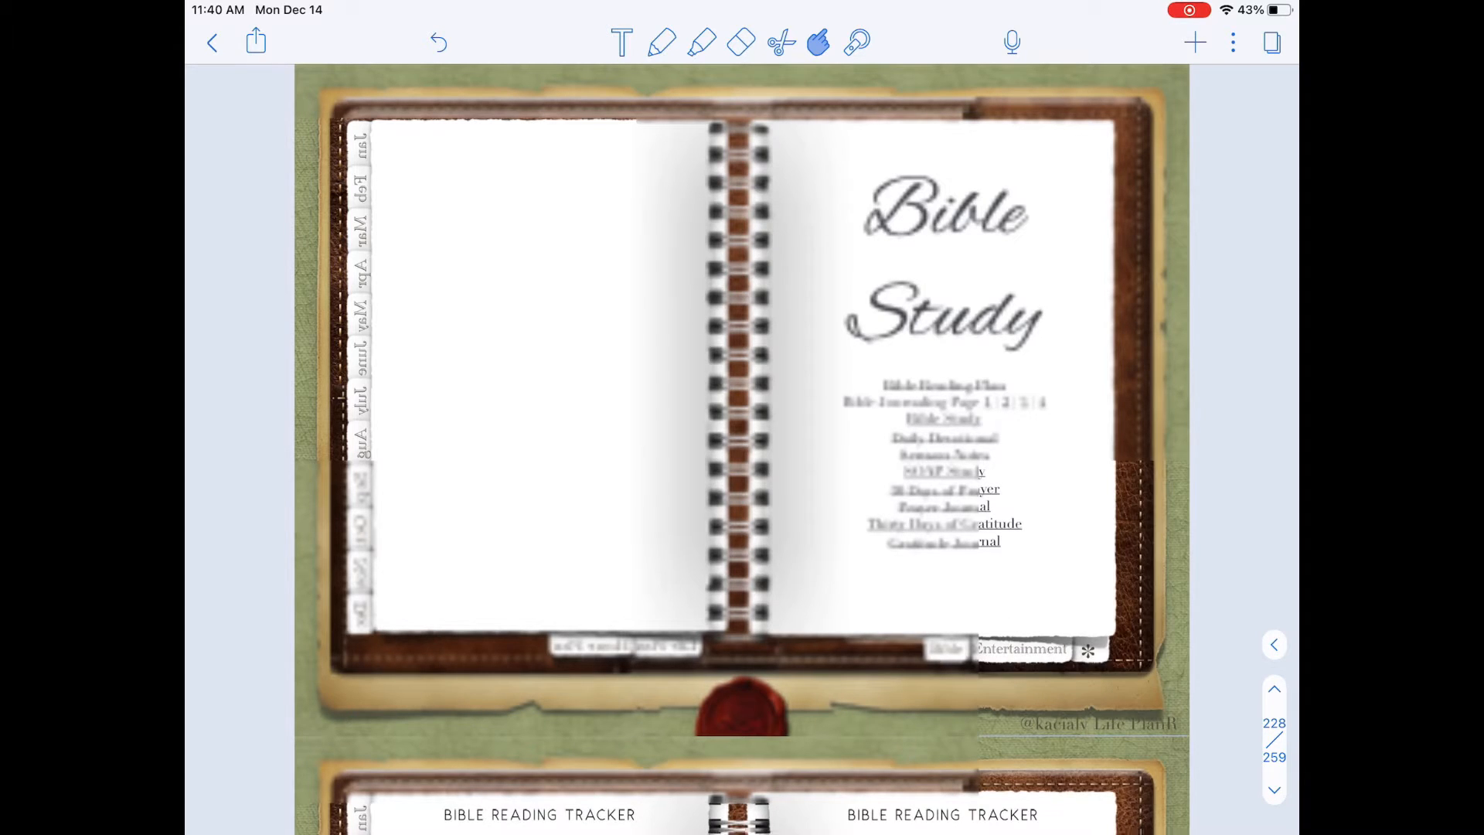
scroll(up, 3)
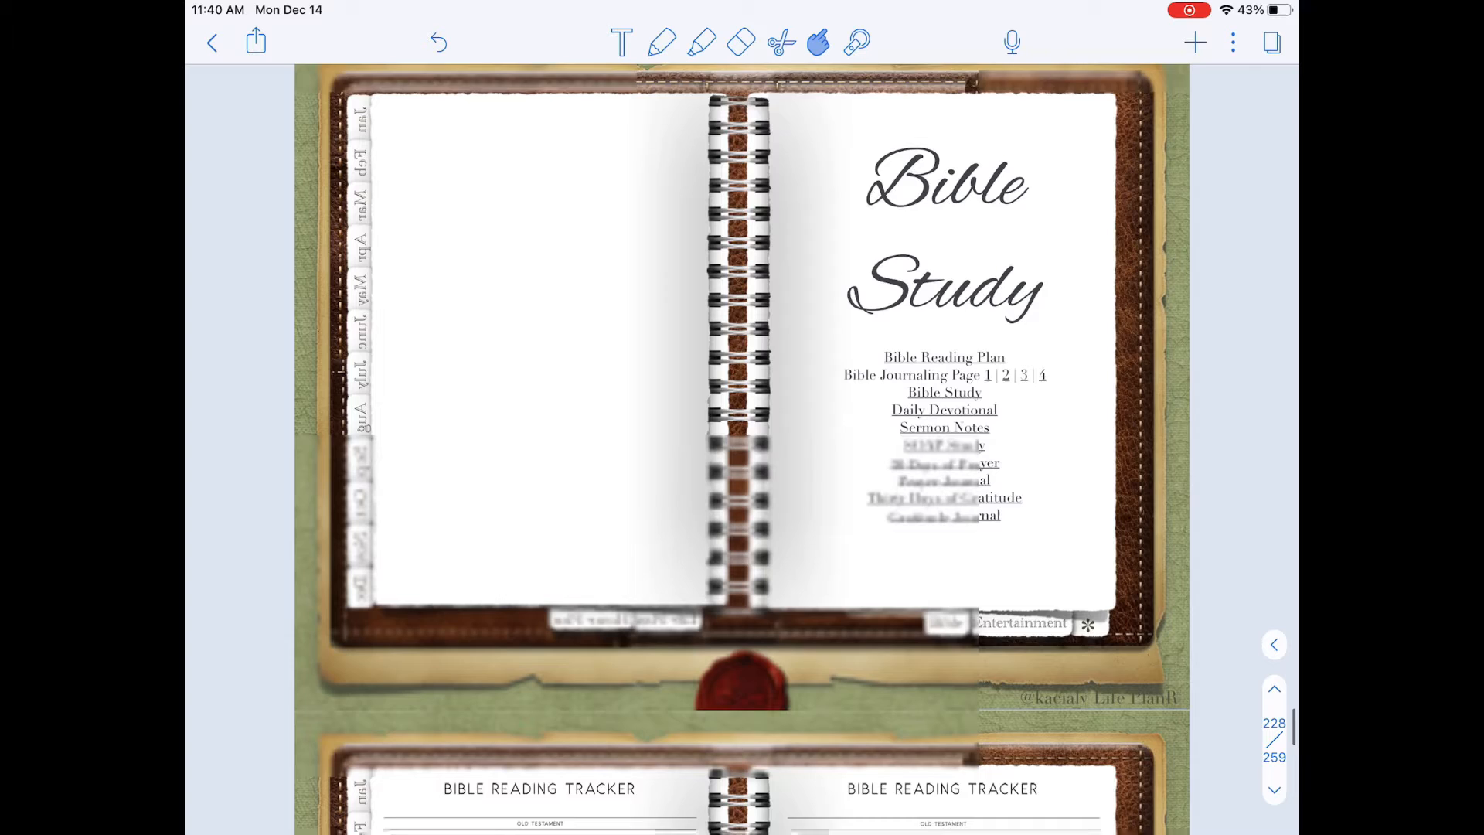
scroll(down, 3)
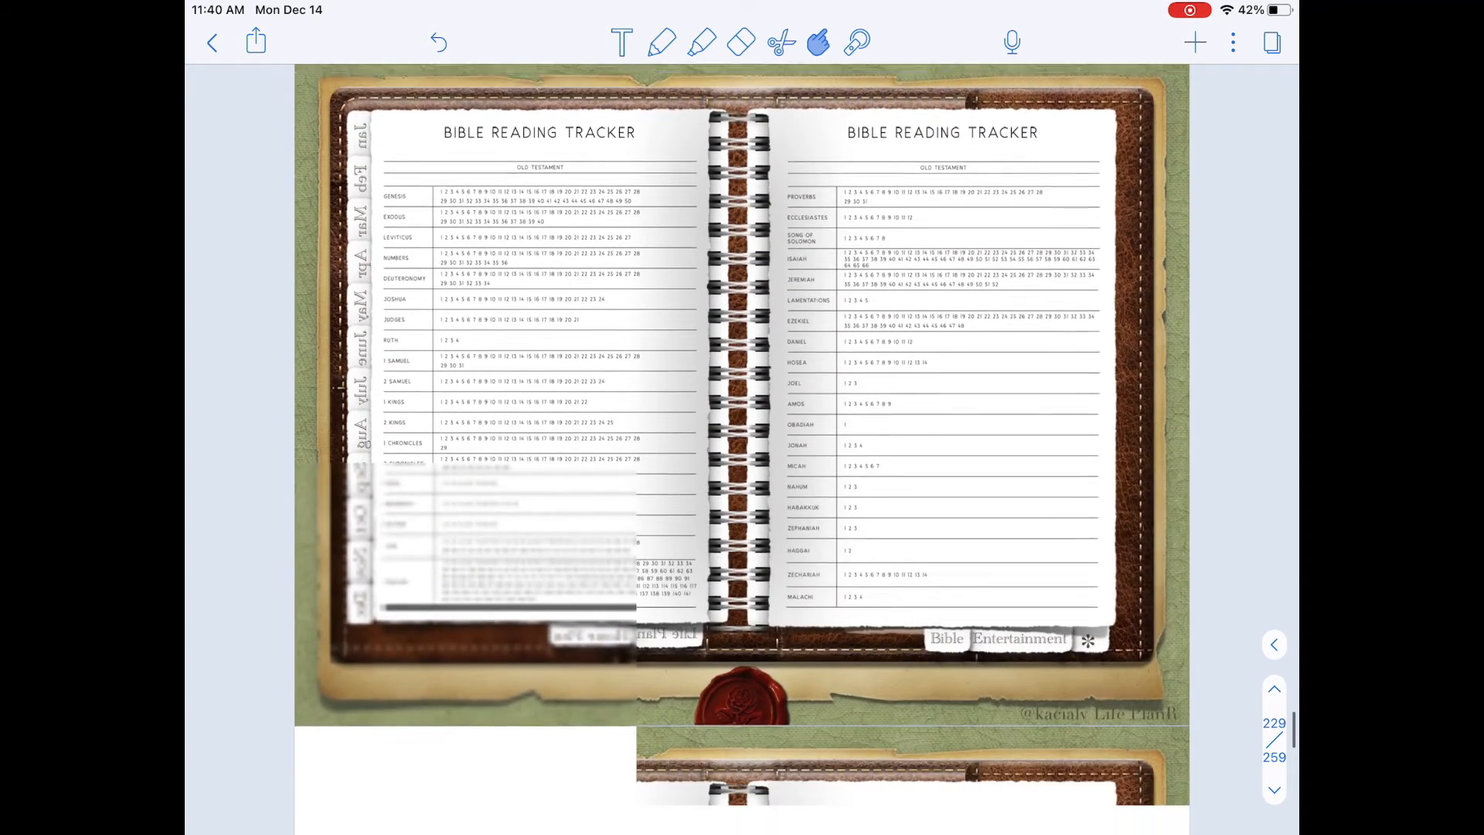
scroll(down, 3)
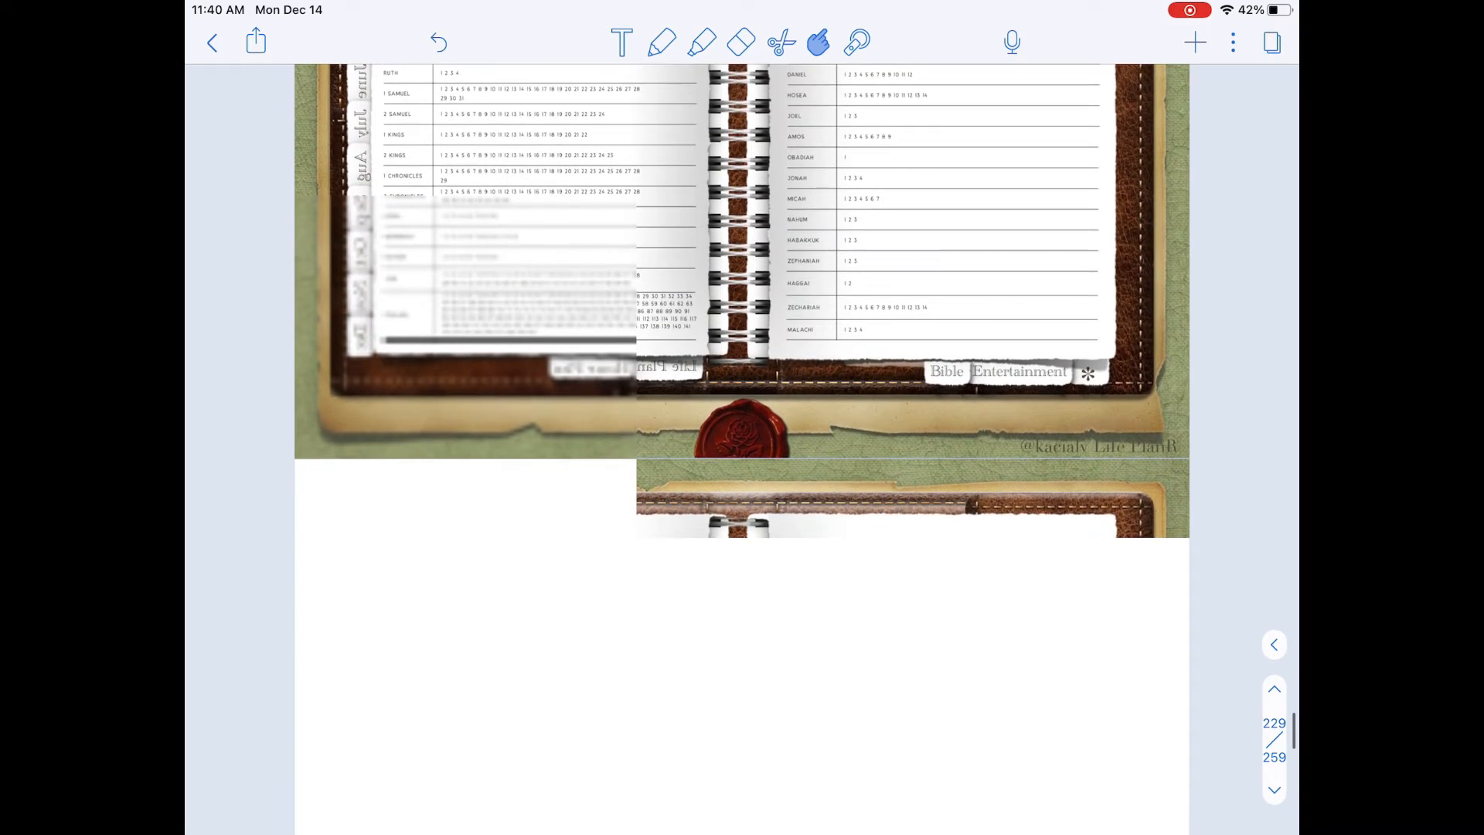
Review the lined Bible study notes pages, then continue to the Entertainment section opener on page 245.
scroll(up, 3)
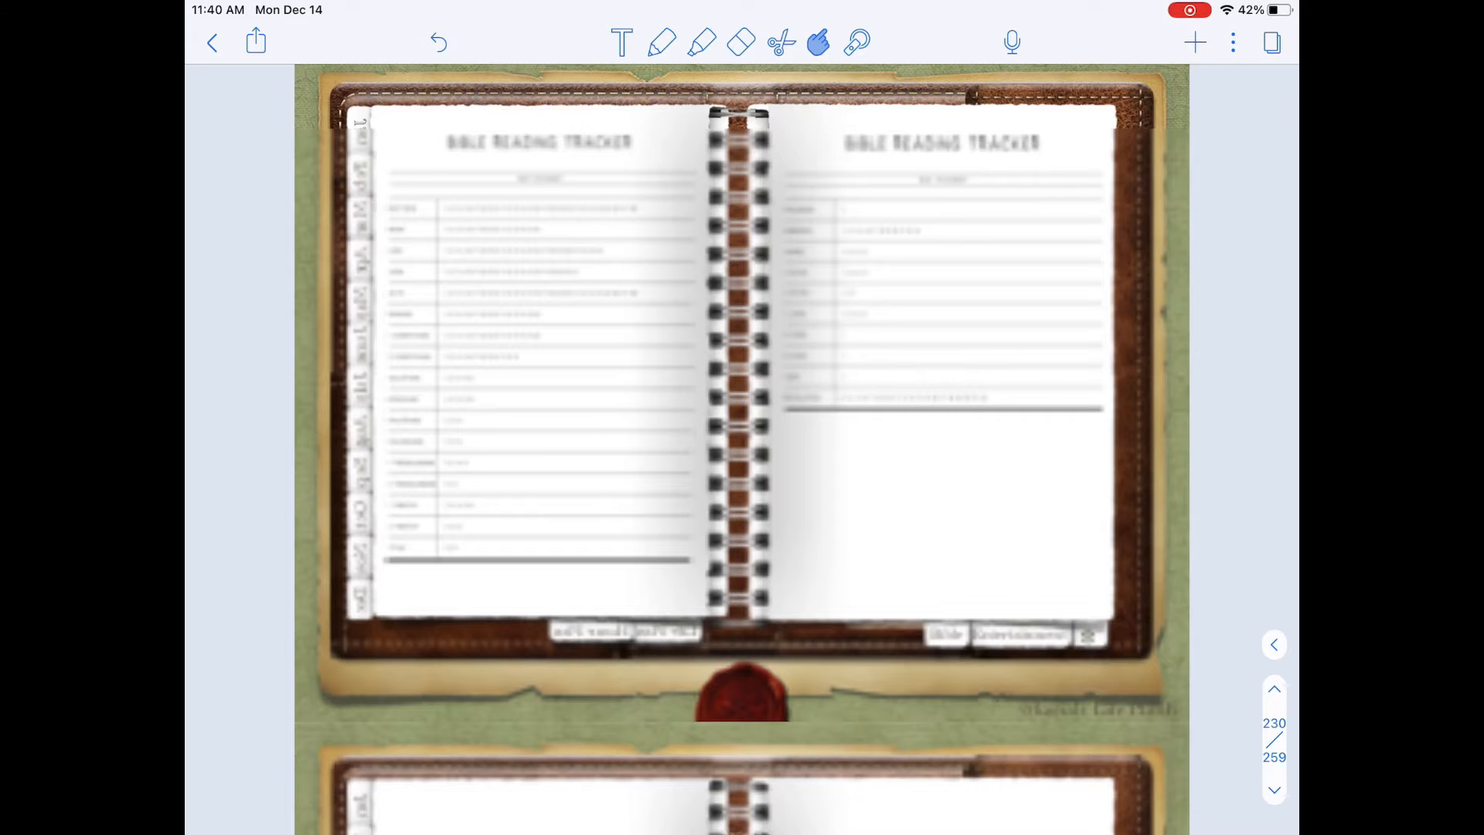
scroll(up, 3)
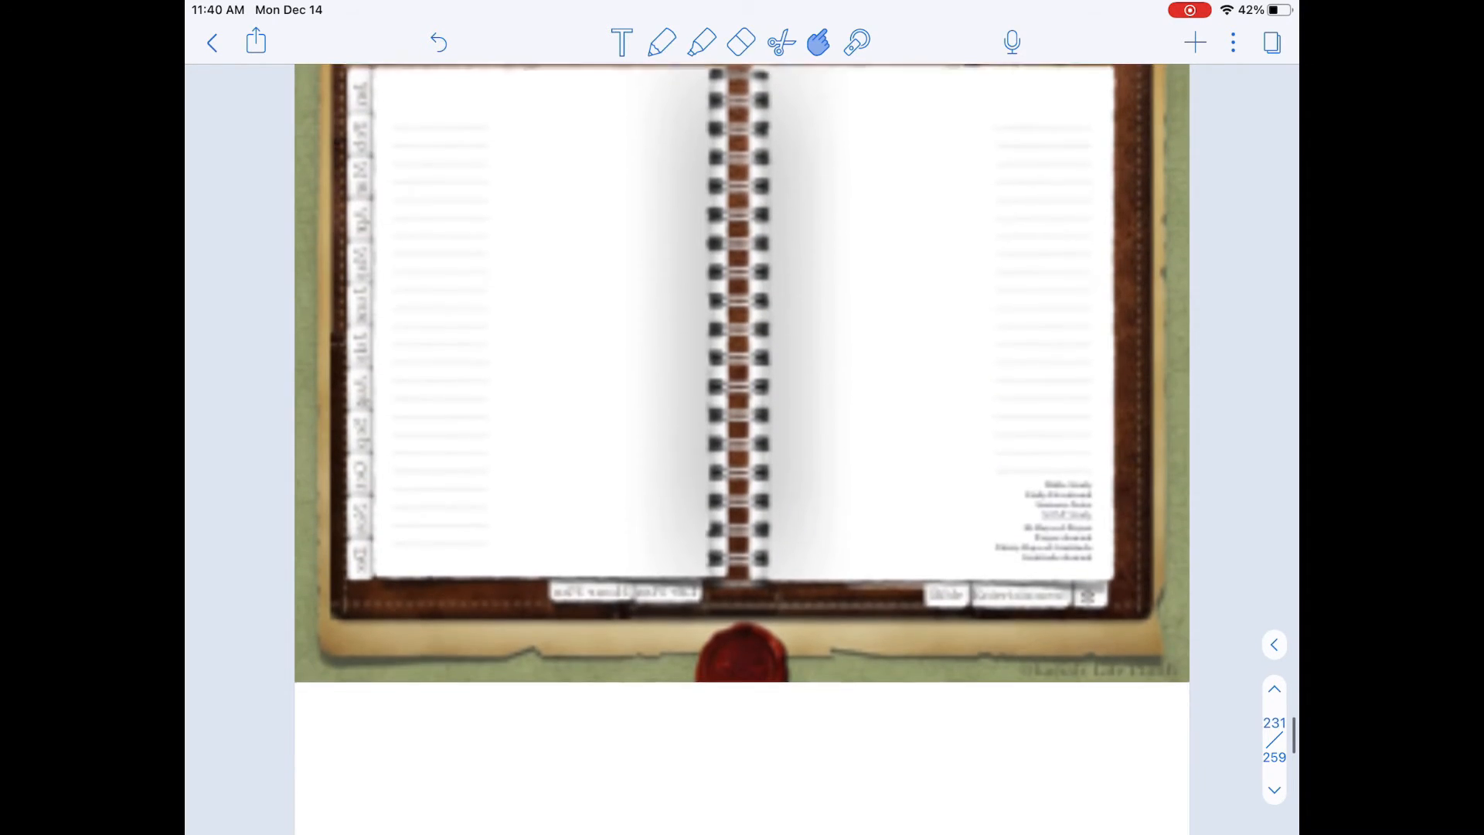
scroll(up, 3)
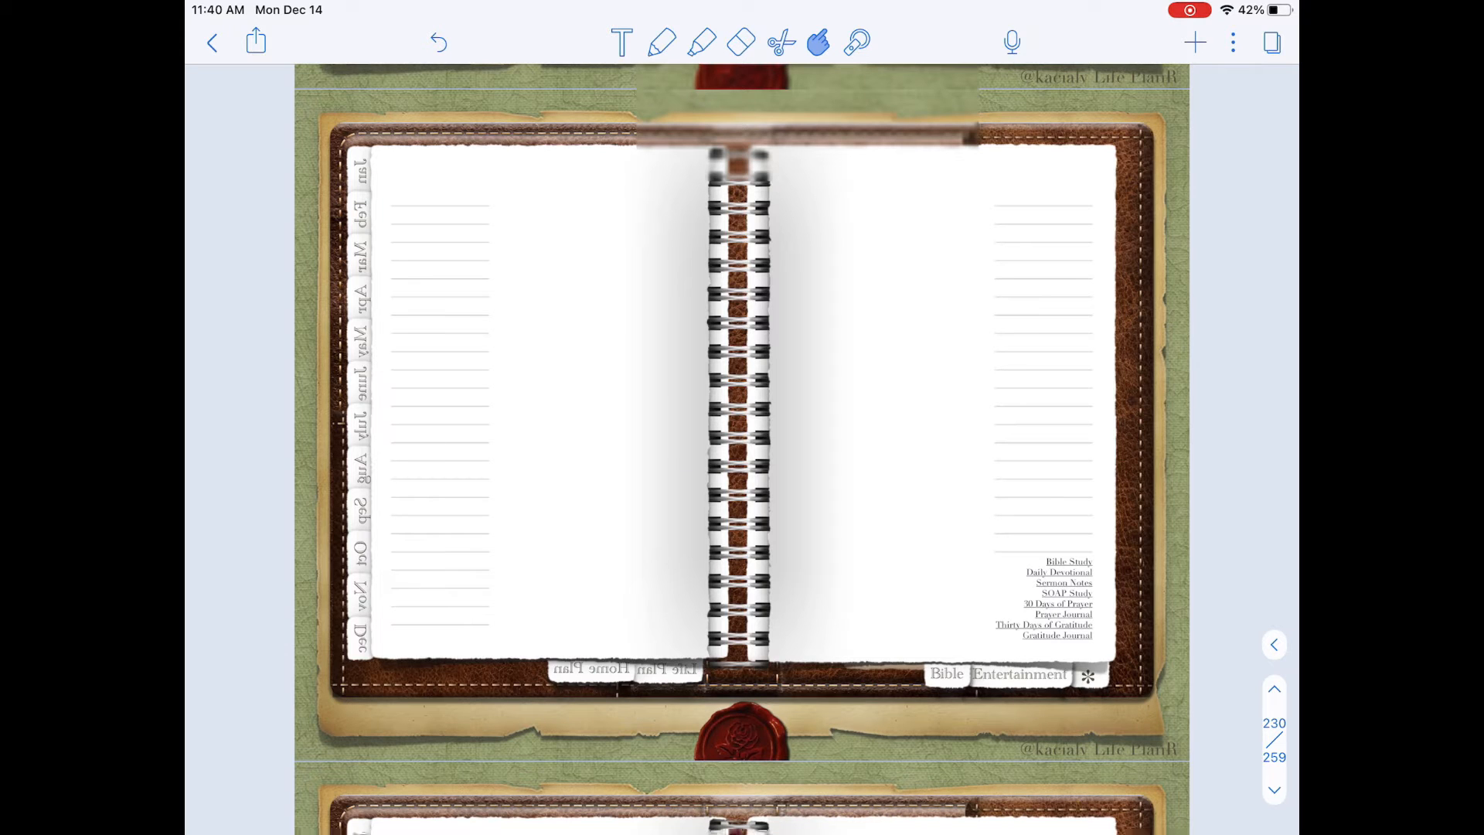
scroll(down, 3)
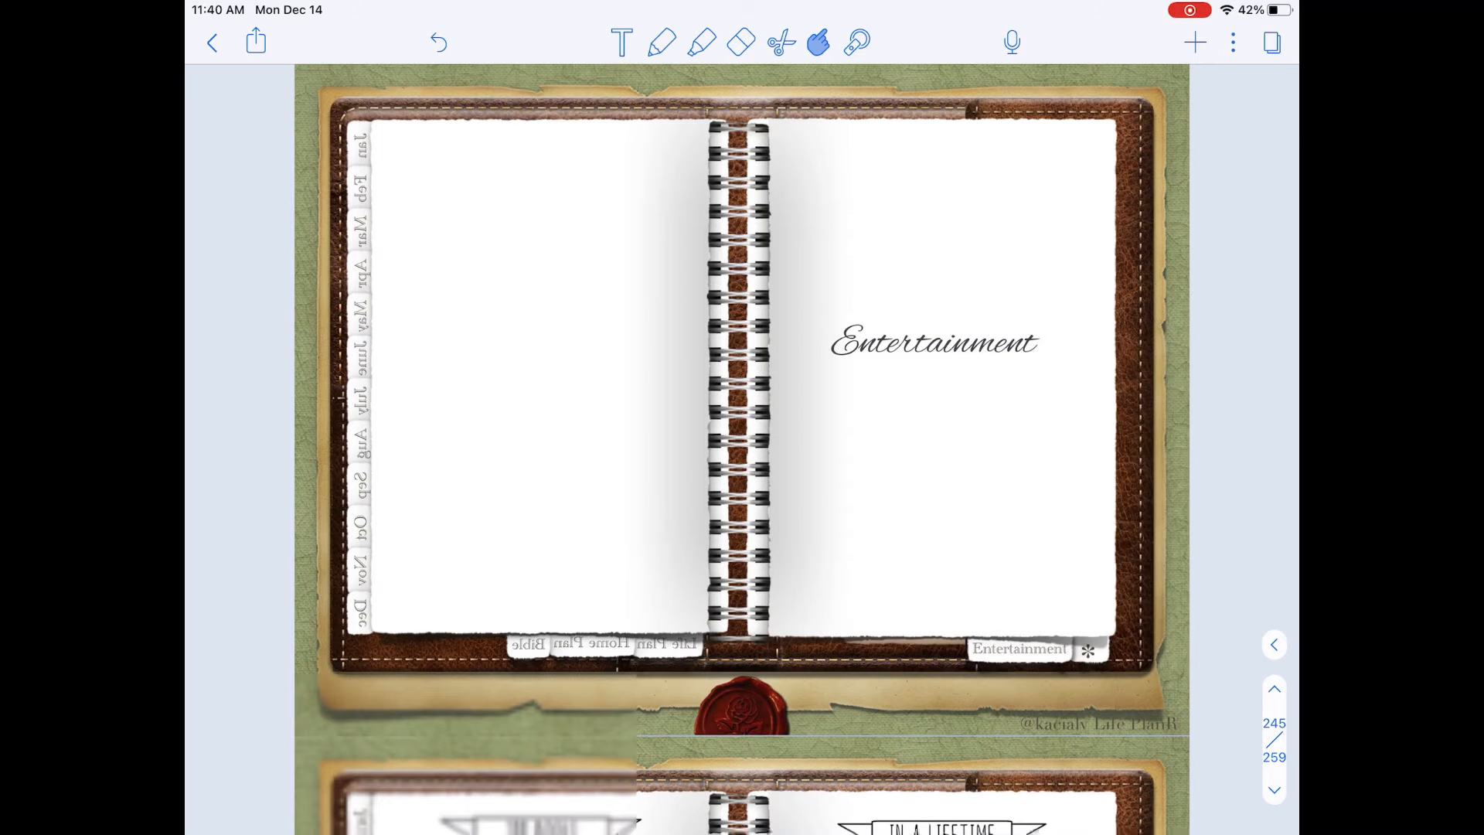
Scroll through the 100 Books, Even More Books and Movies to Watch spreads to the Misc. opener on page 250.
scroll(down, 3)
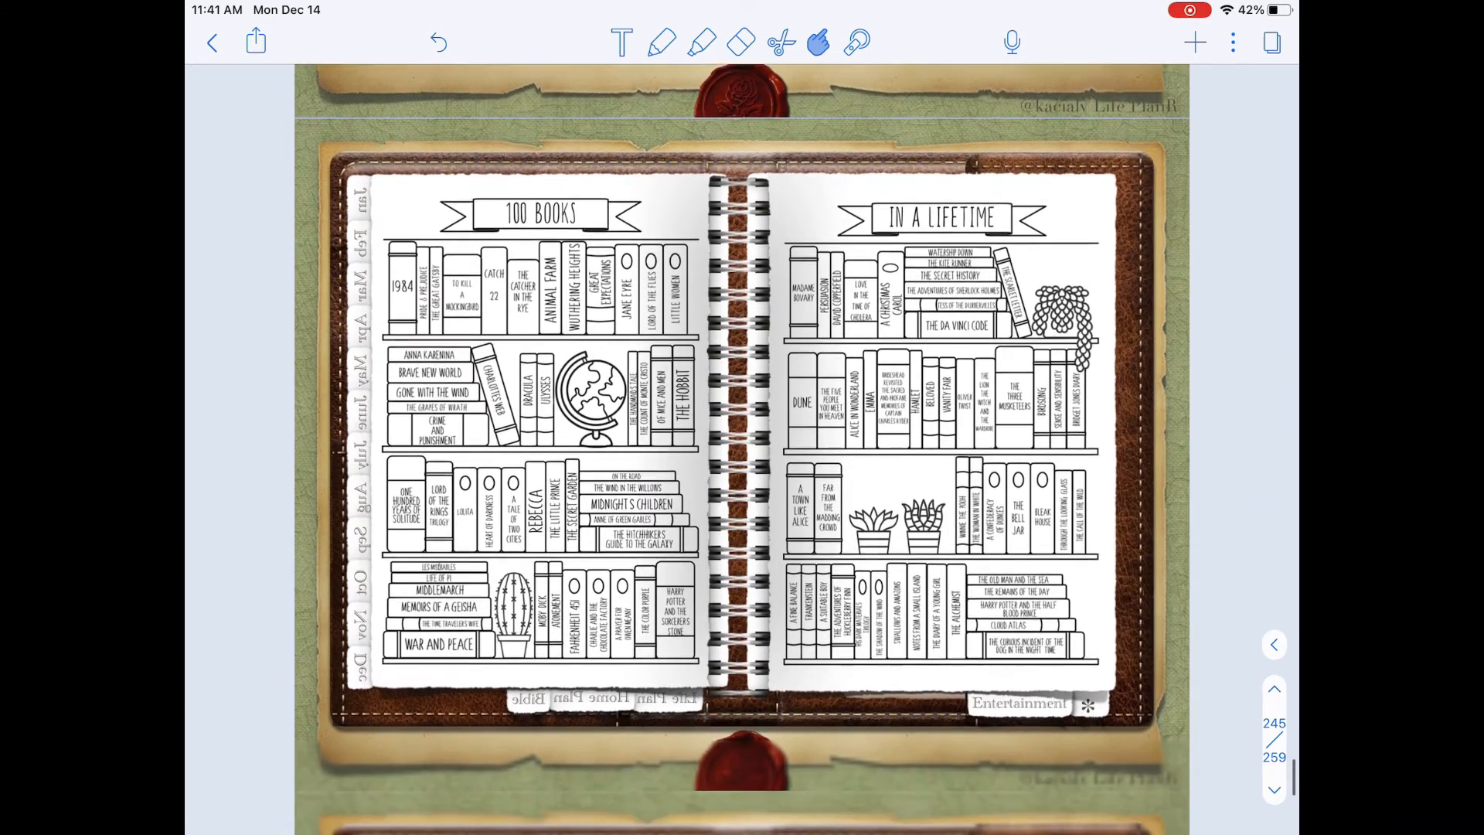
scroll(down, 3)
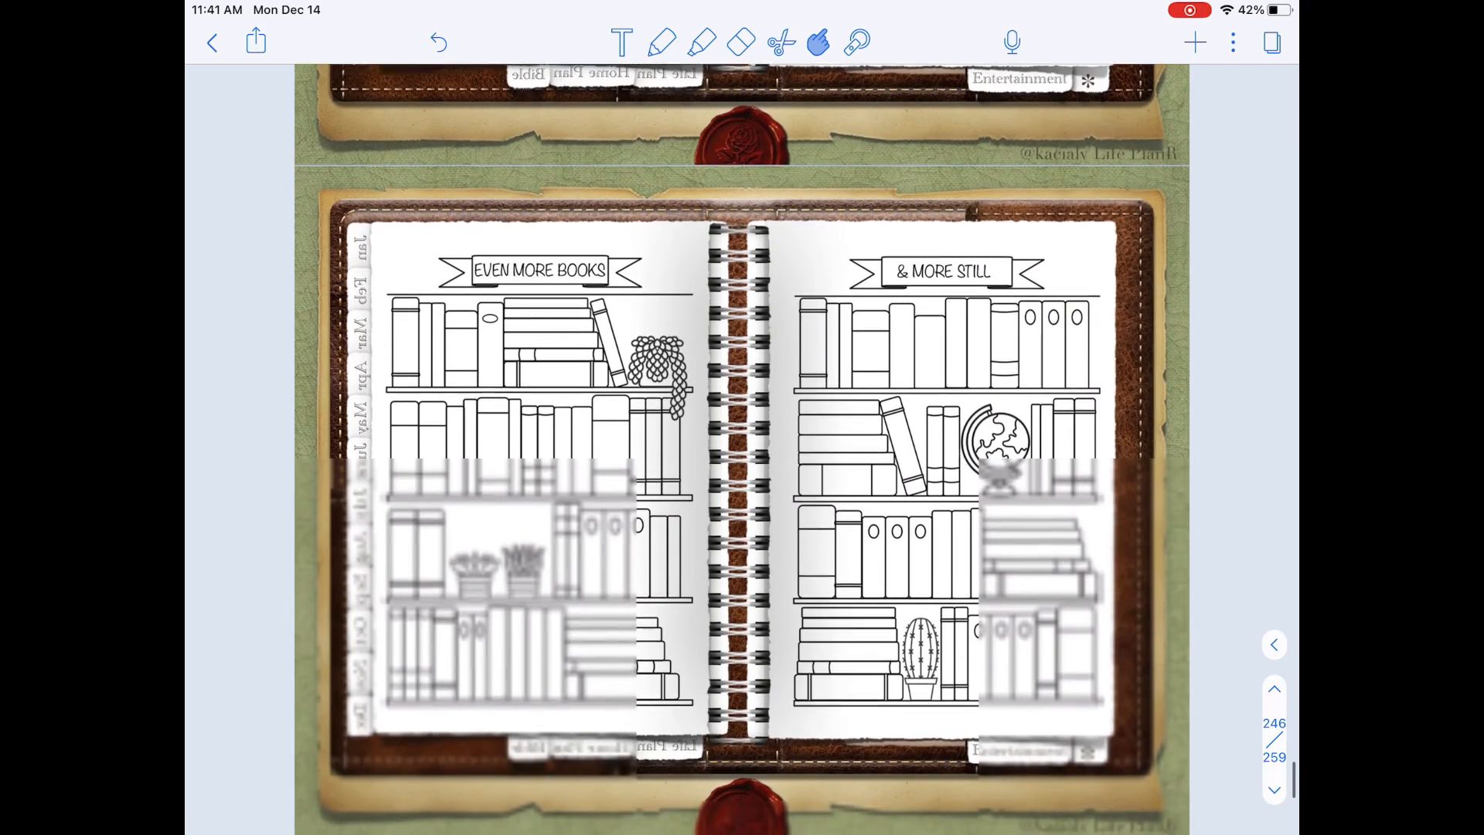
scroll(down, 3)
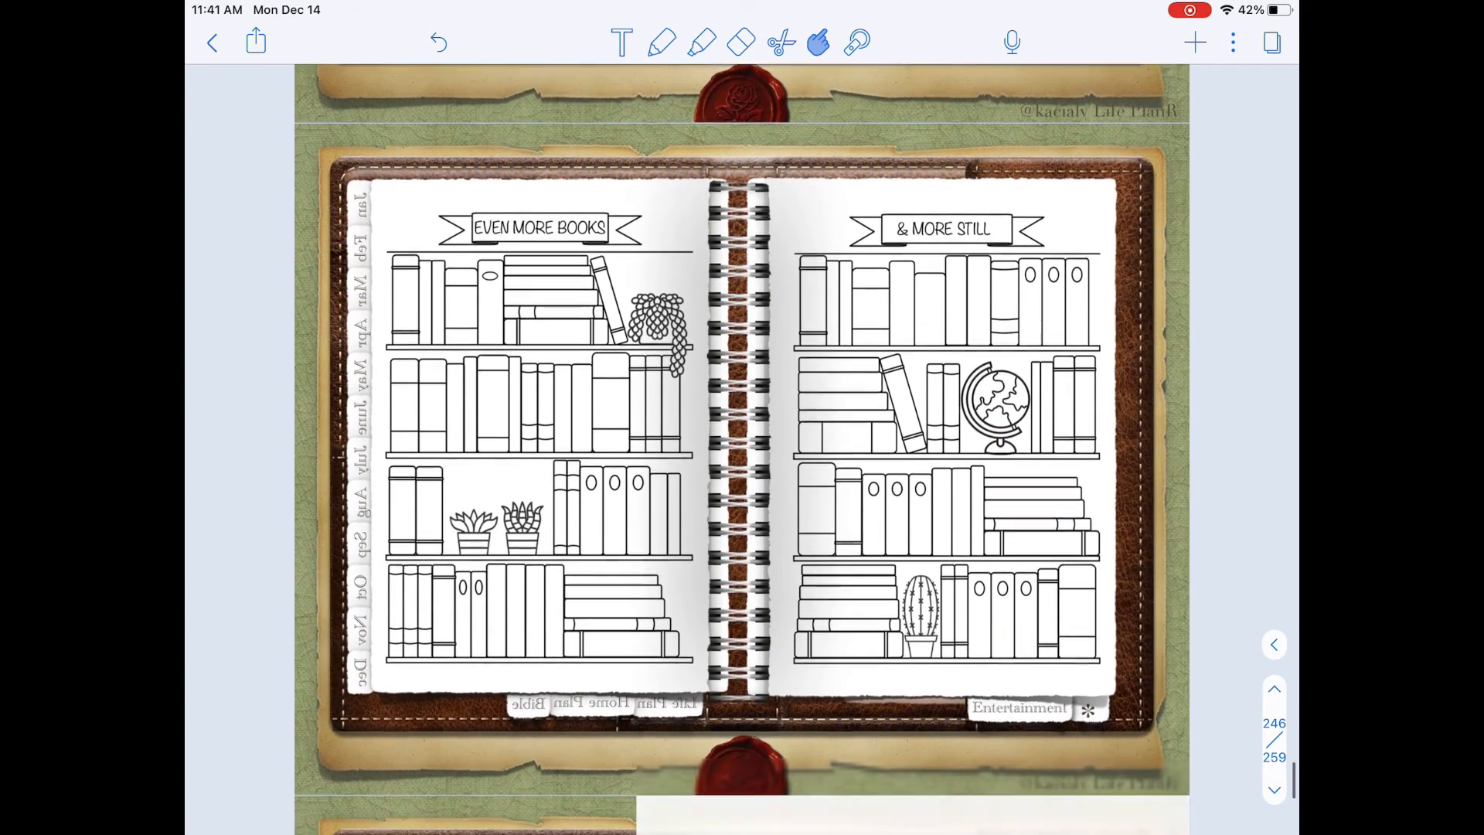
scroll(down, 3)
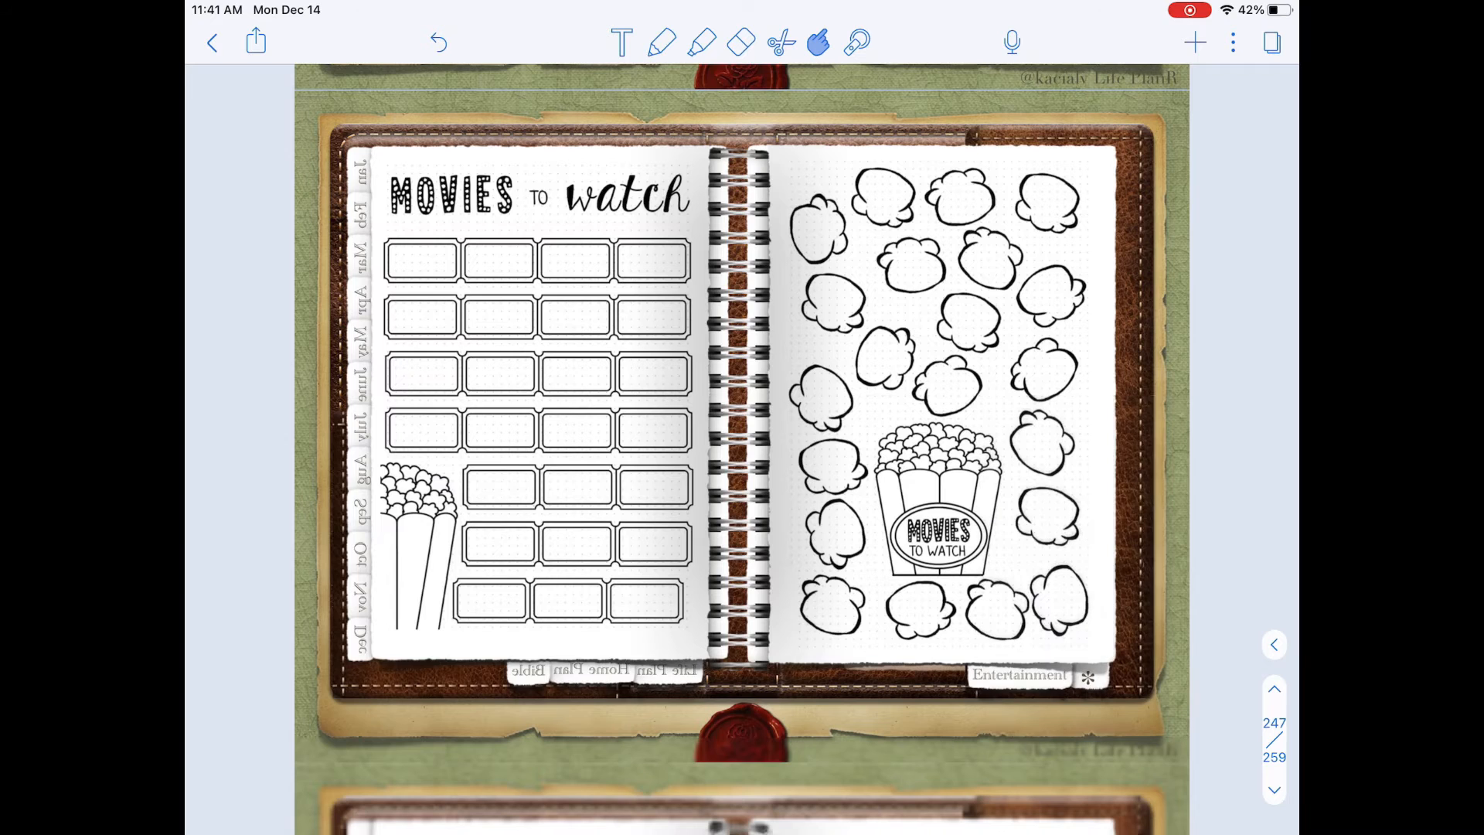
scroll(down, 3)
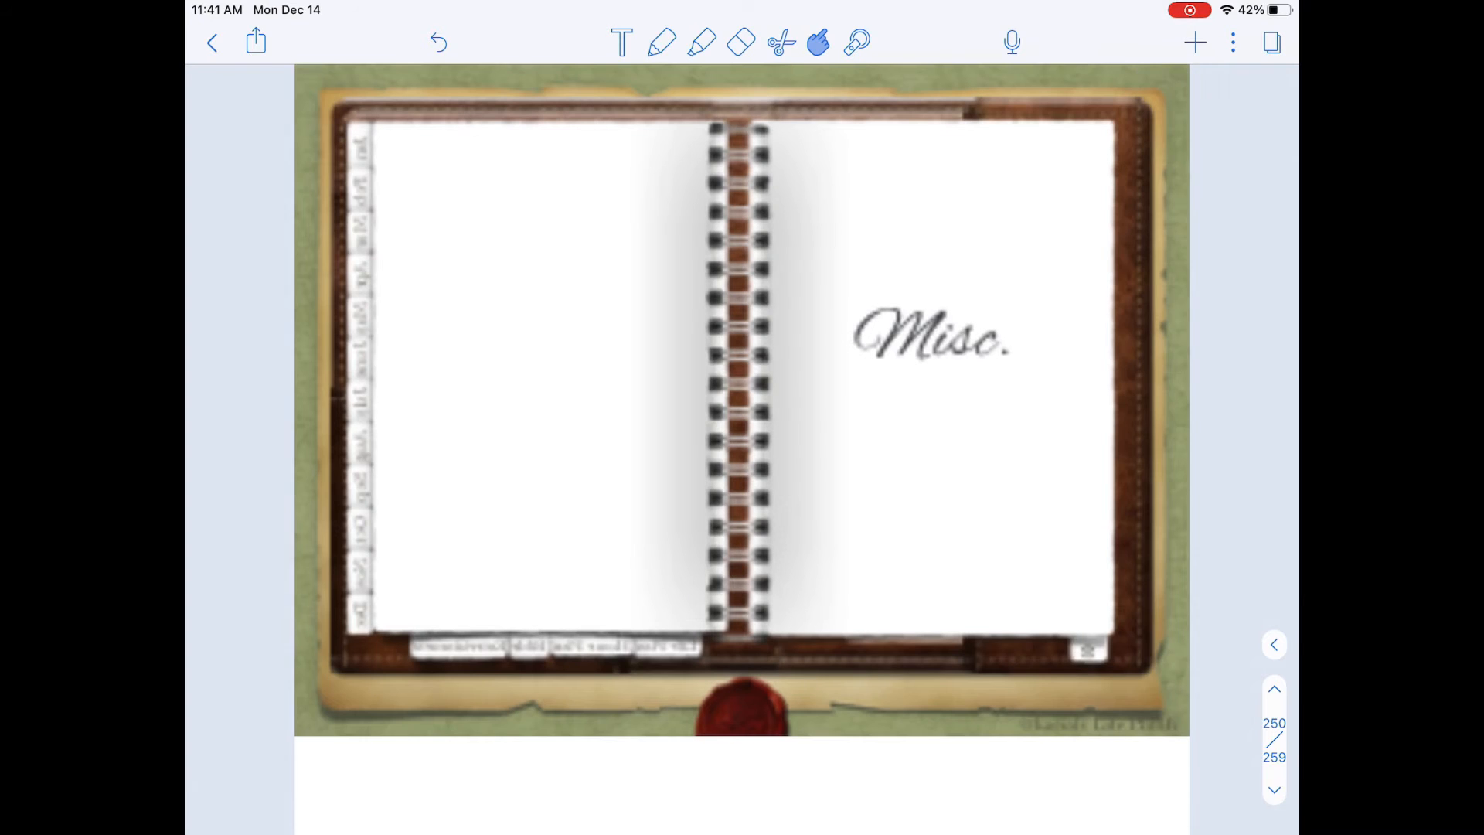
Scroll through the blank and lined Misc. pages to the leather pocket page with a handwritten note on page 255.
scroll(down, 3)
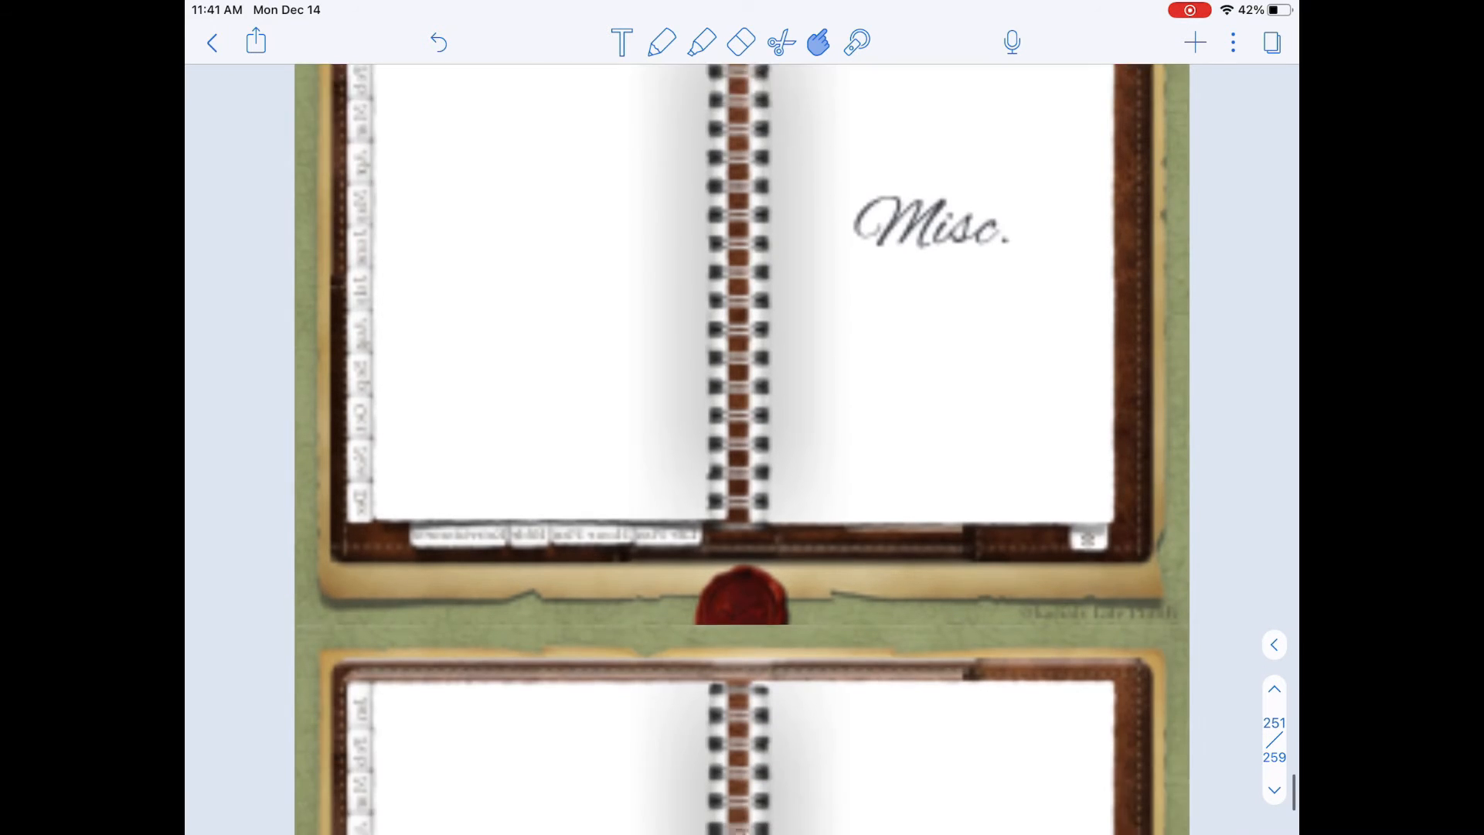
scroll(up, 3)
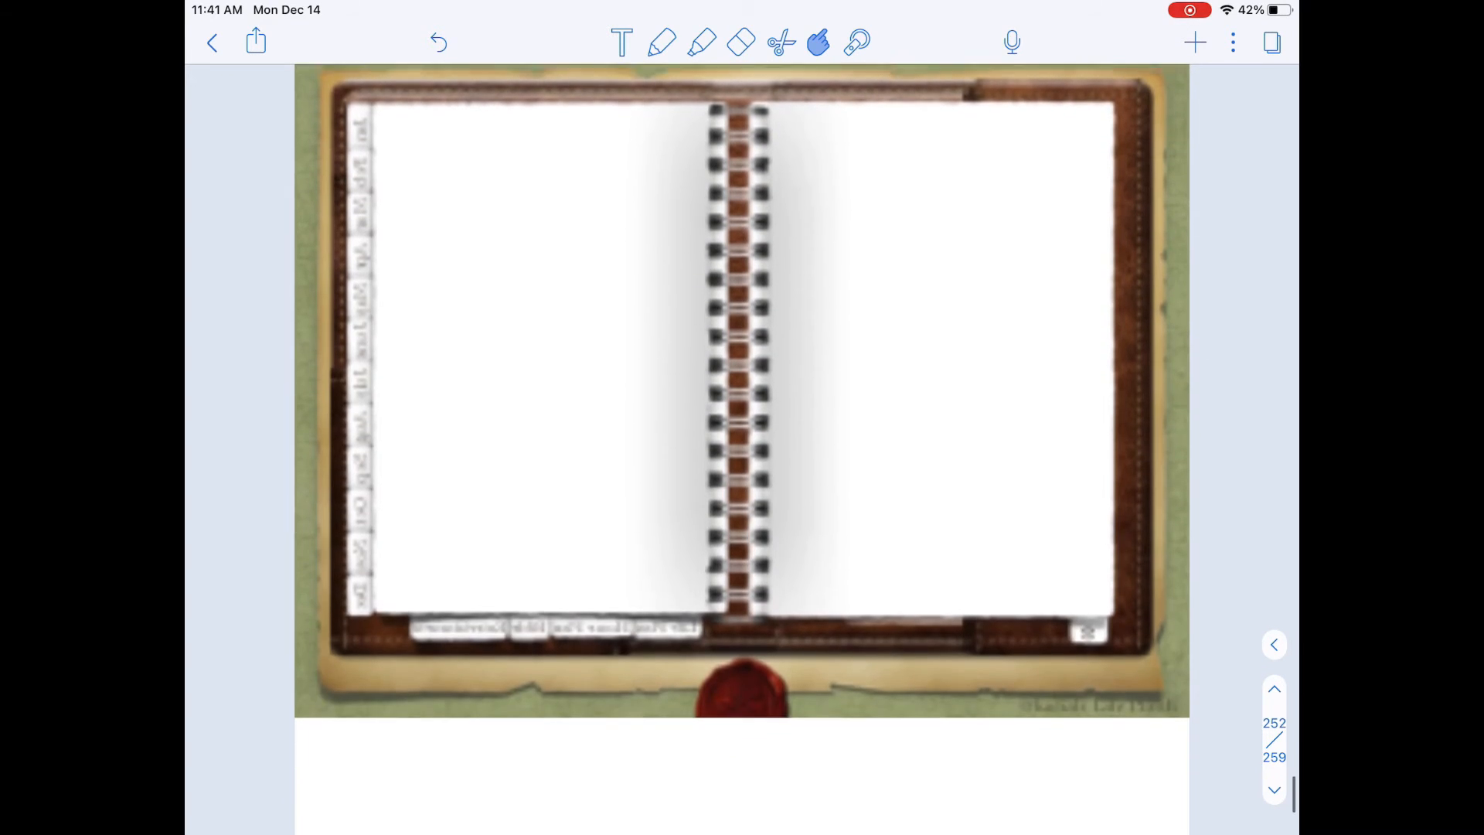
scroll(down, 3)
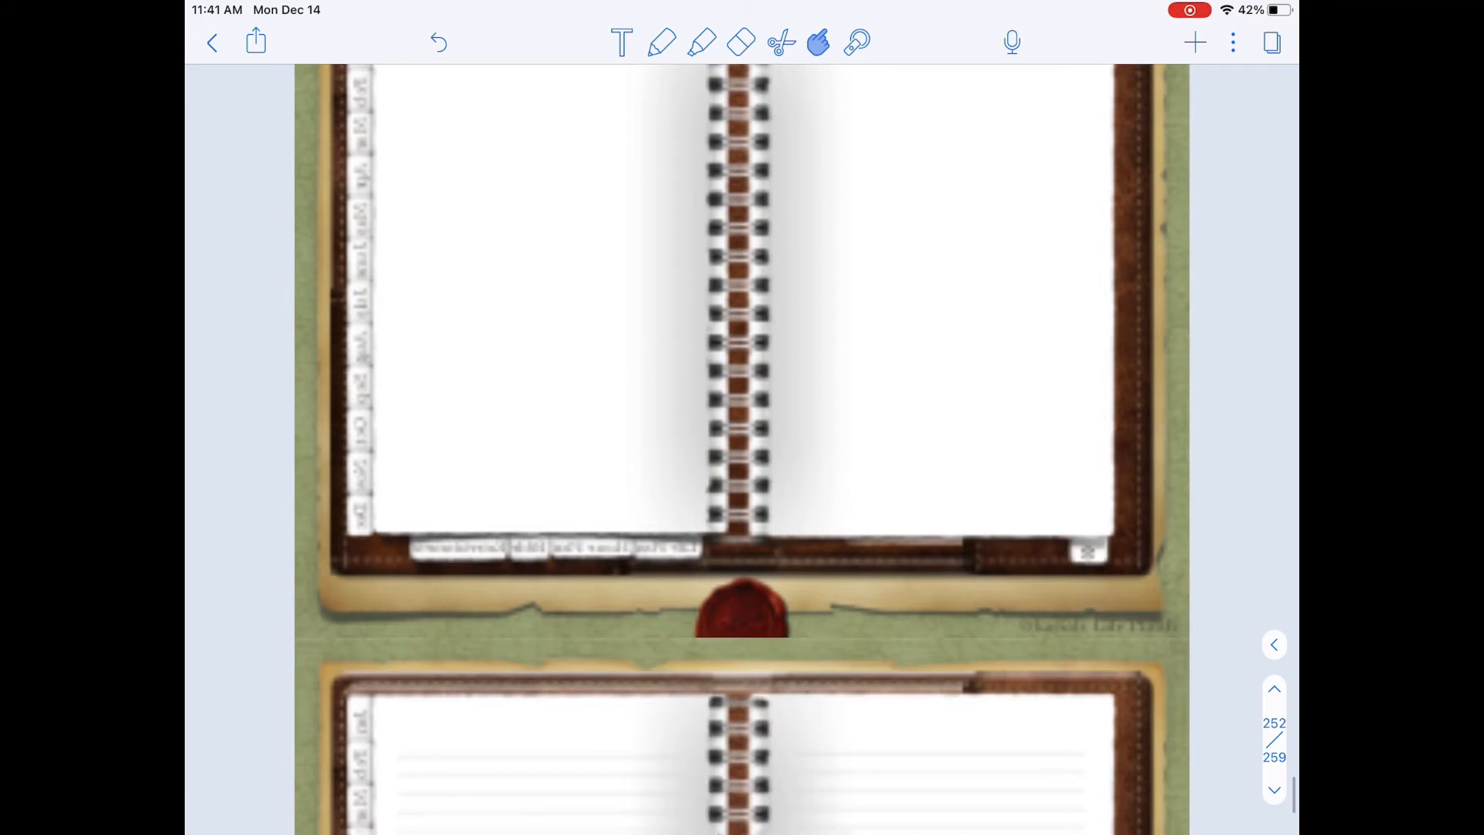
scroll(down, 3)
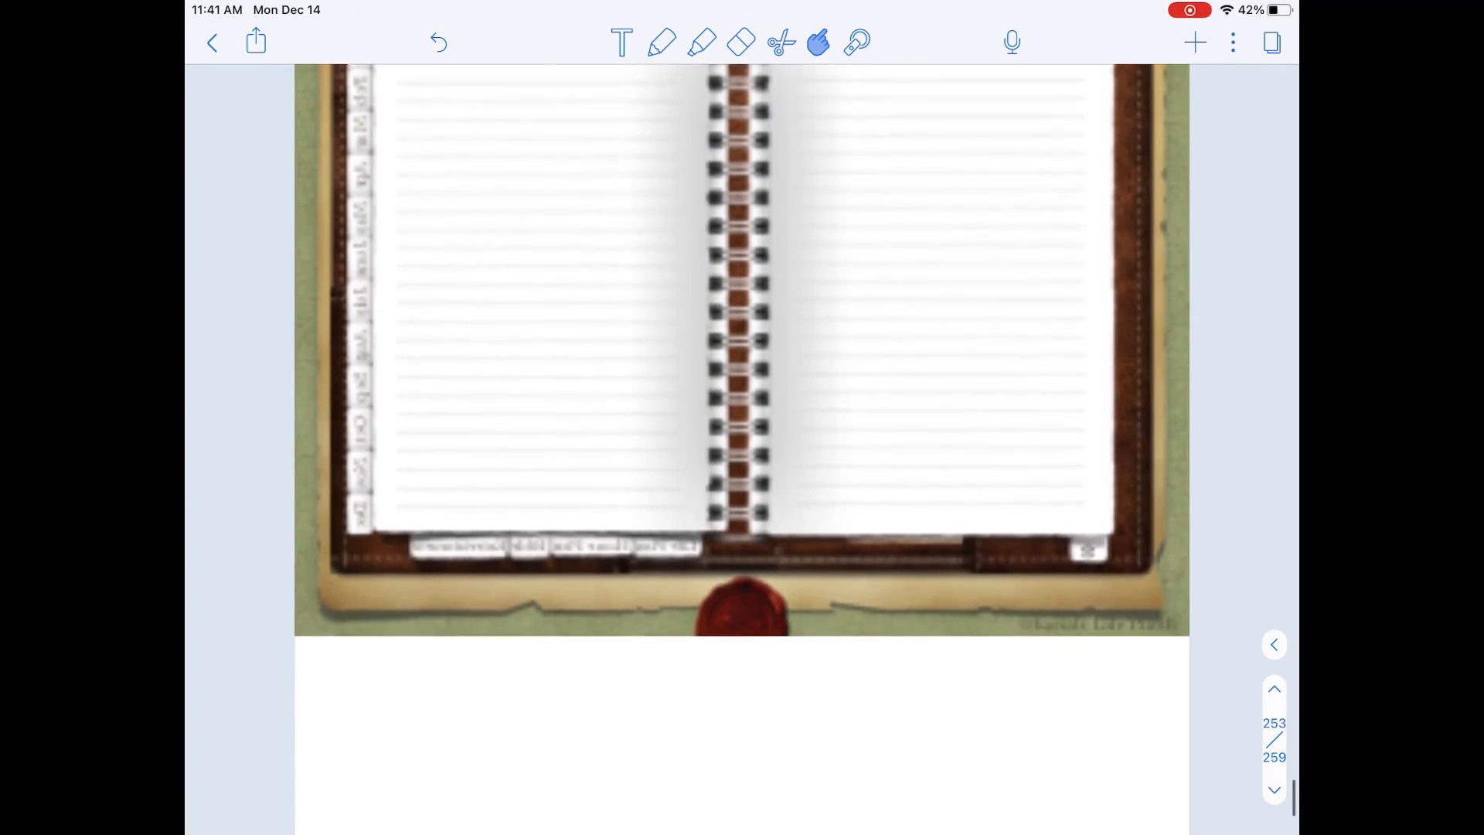
scroll(down, 3)
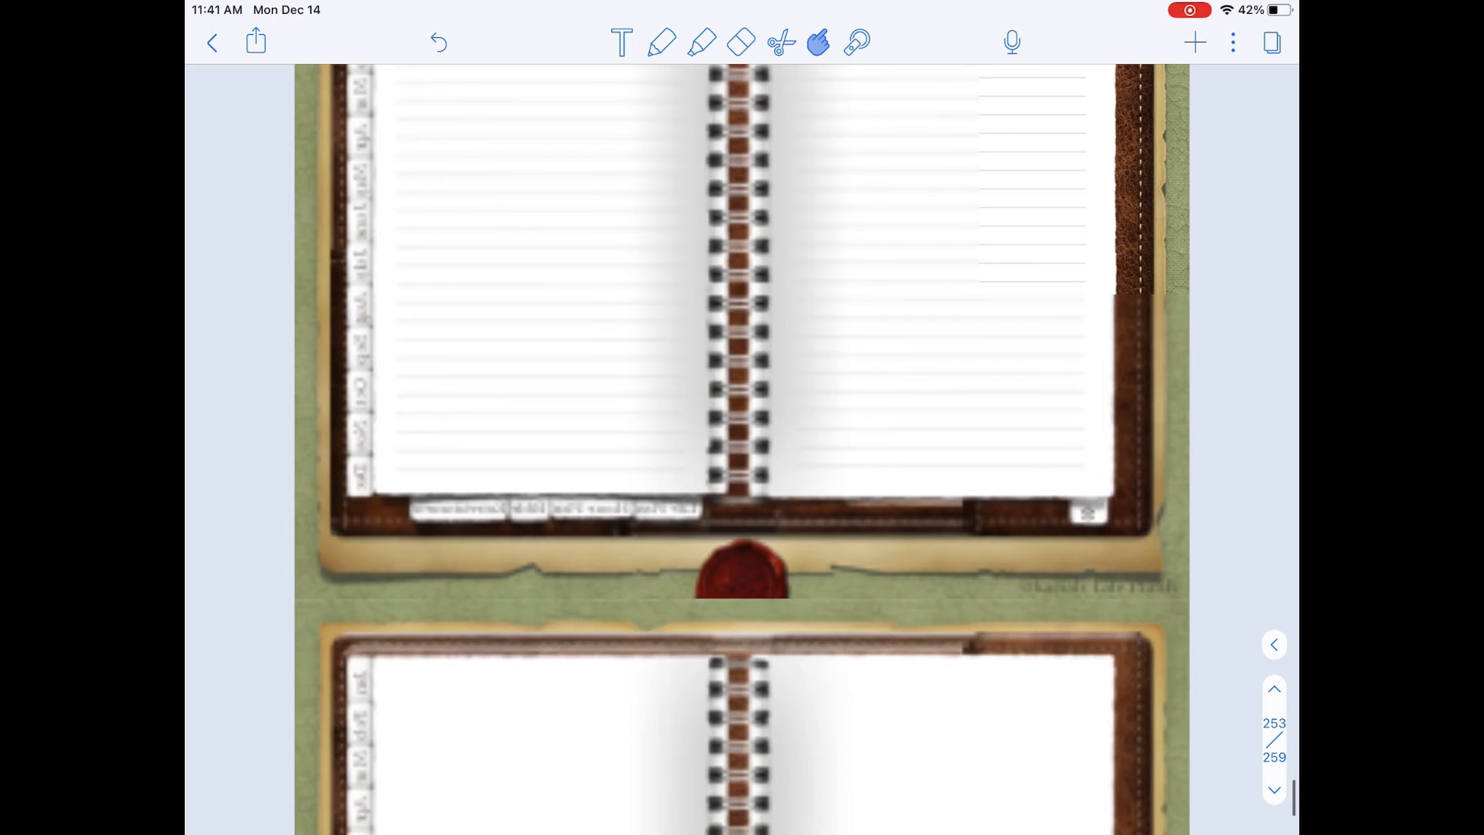
scroll(down, 3)
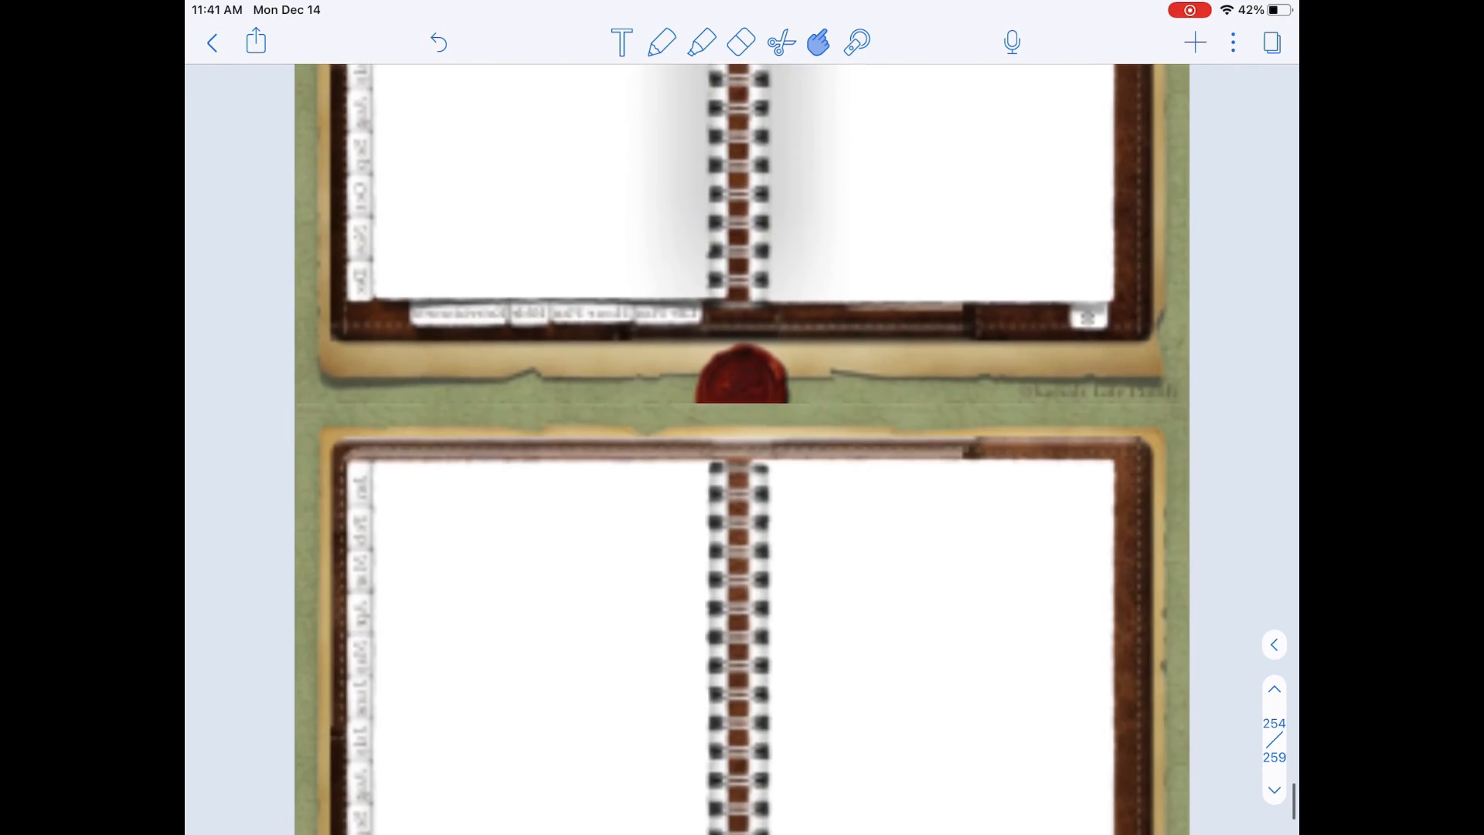
scroll(down, 3)
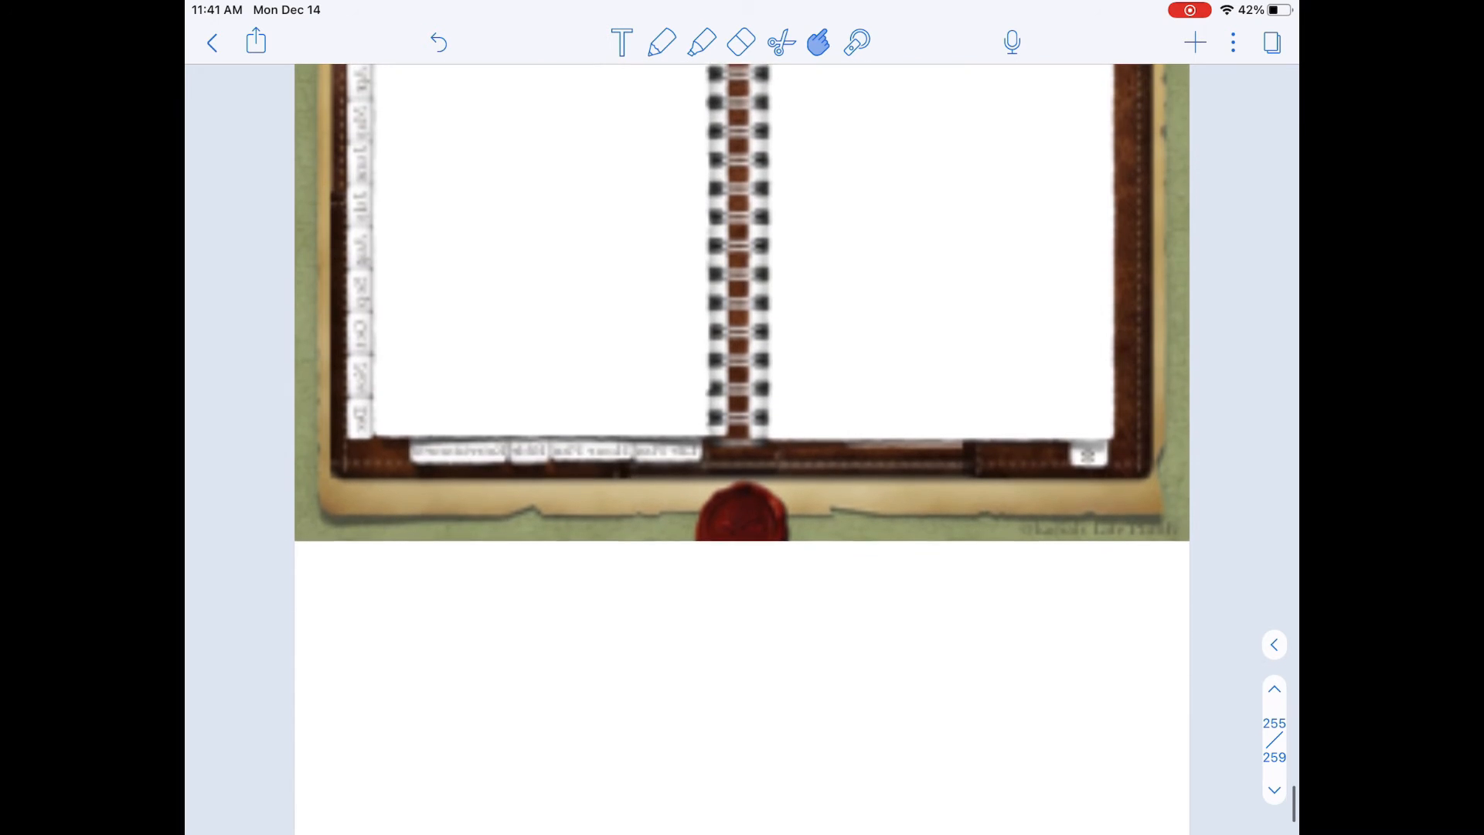
scroll(down, 3)
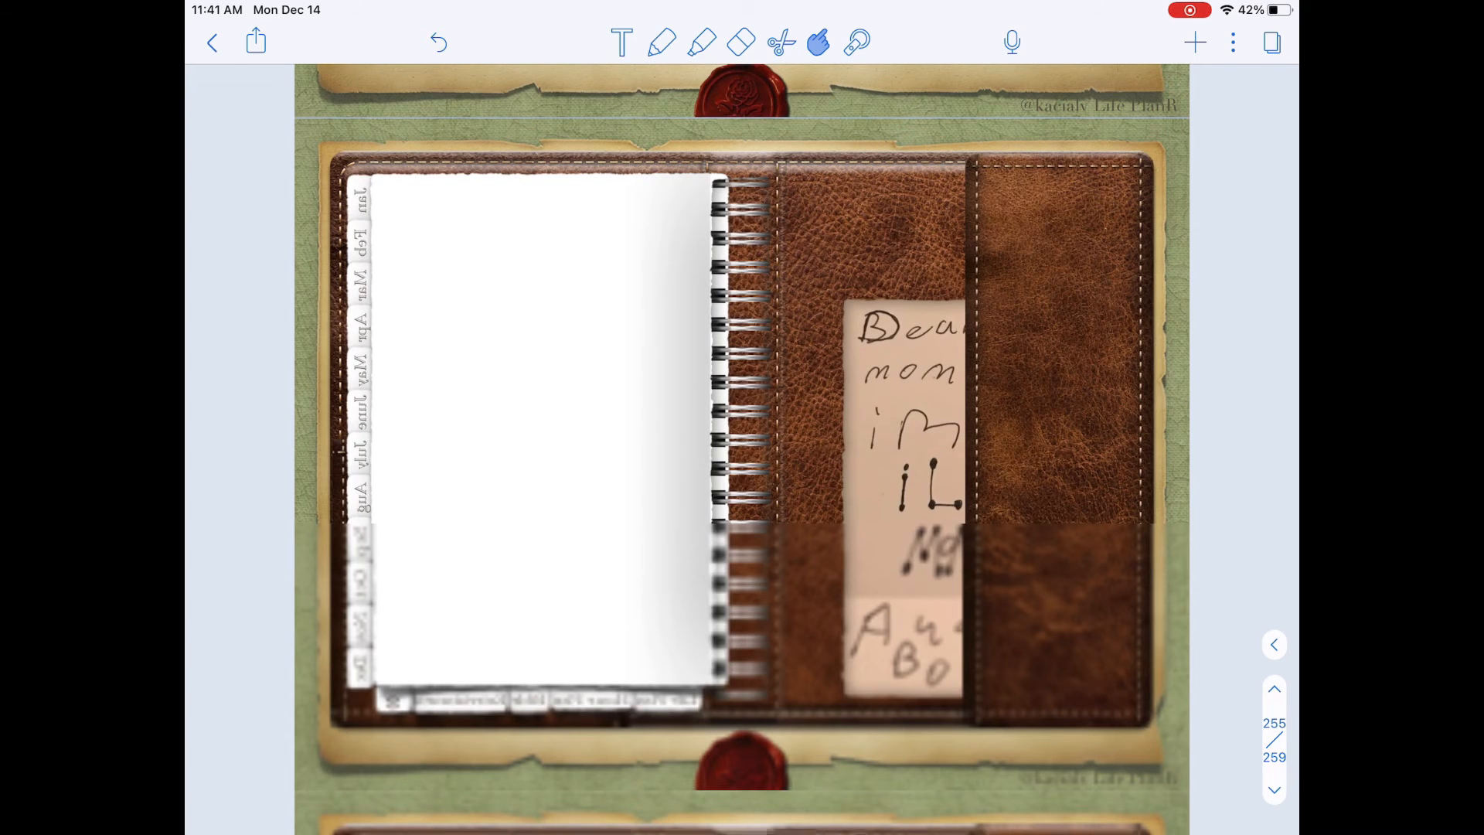
Scroll over the pocket pages holding the handwritten notes near the end of the planner.
scroll(down, 3)
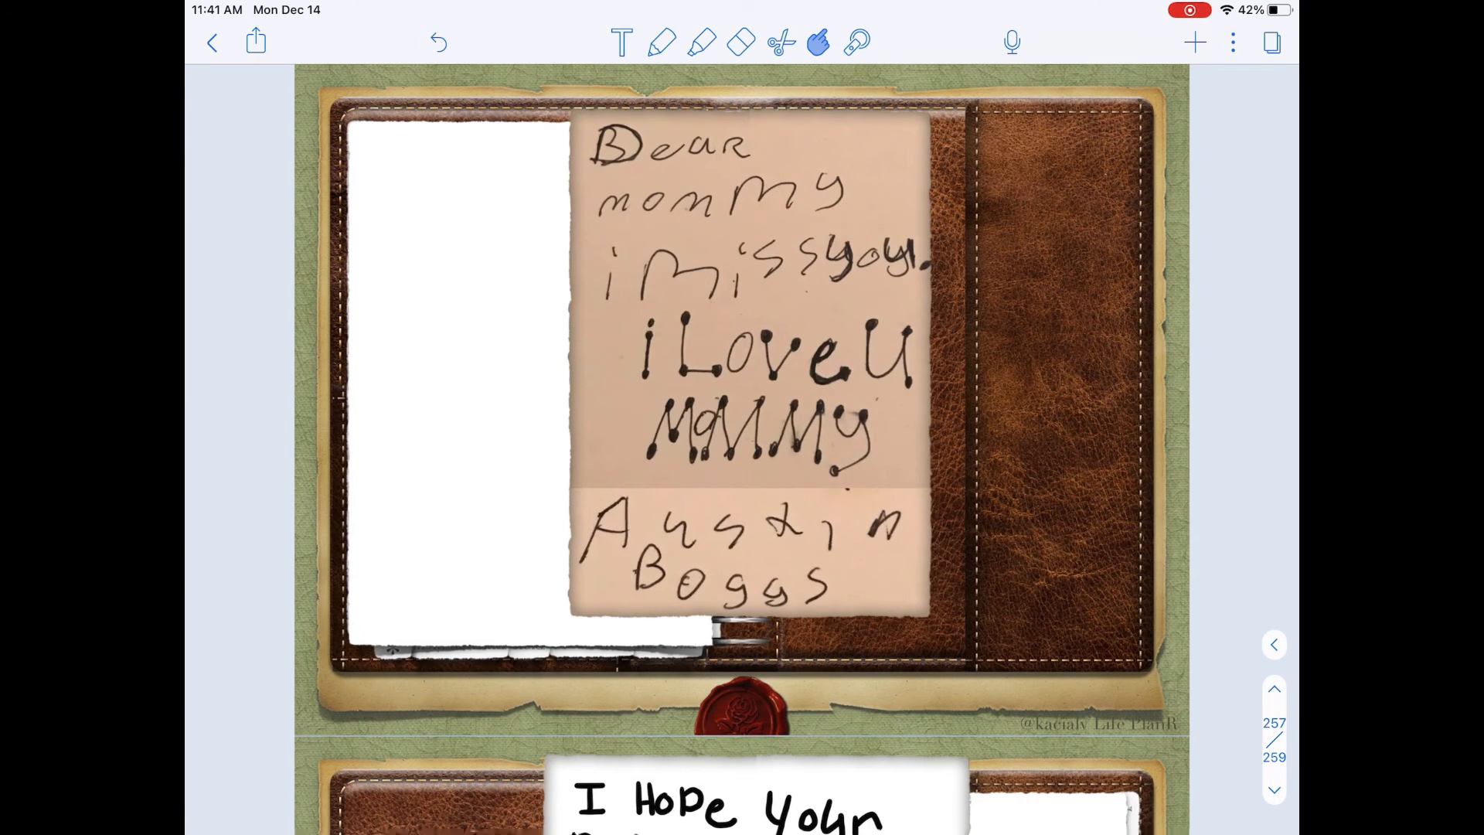
scroll(up, 3)
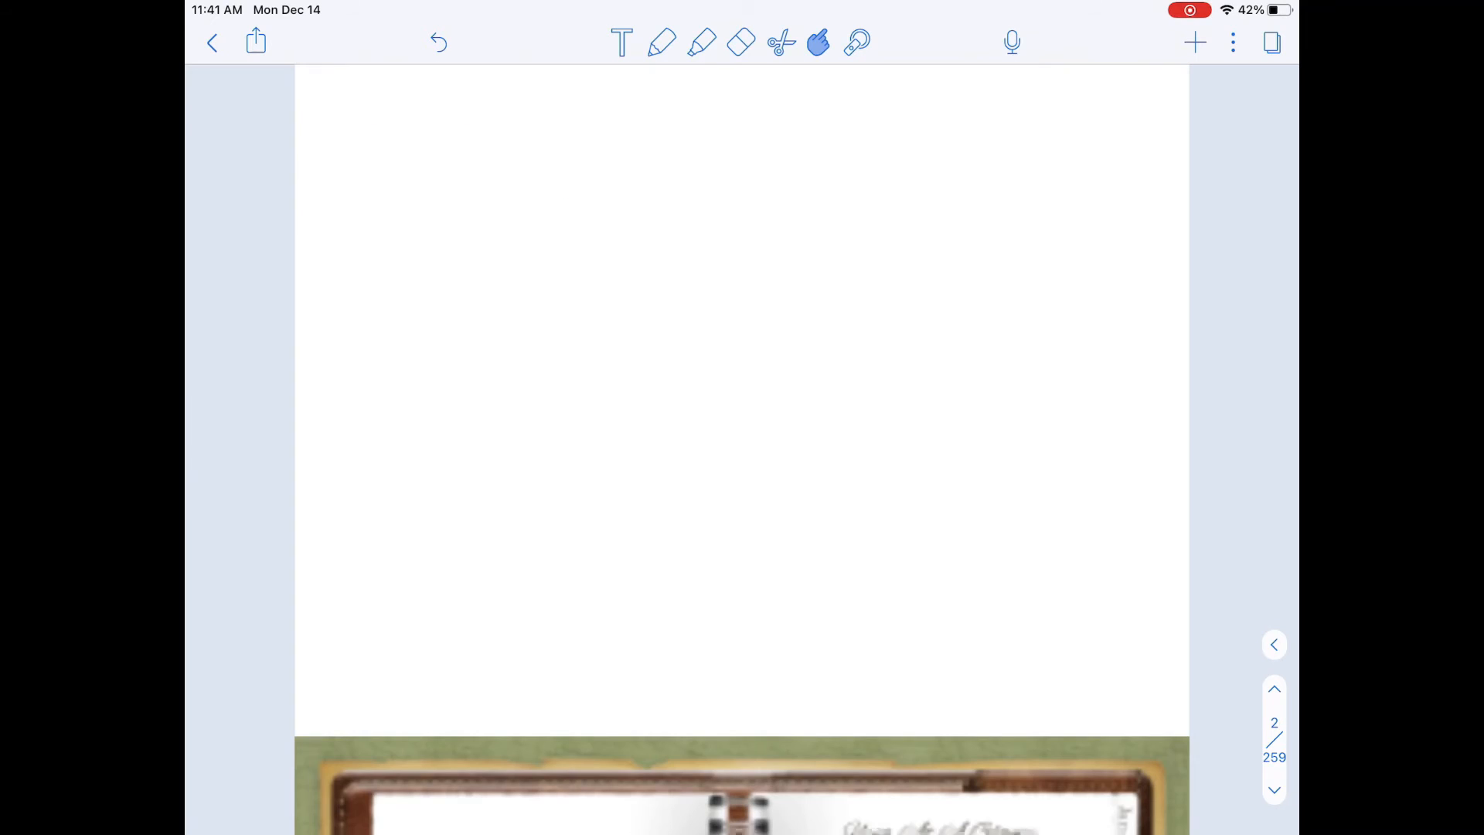
scroll(up, 3)
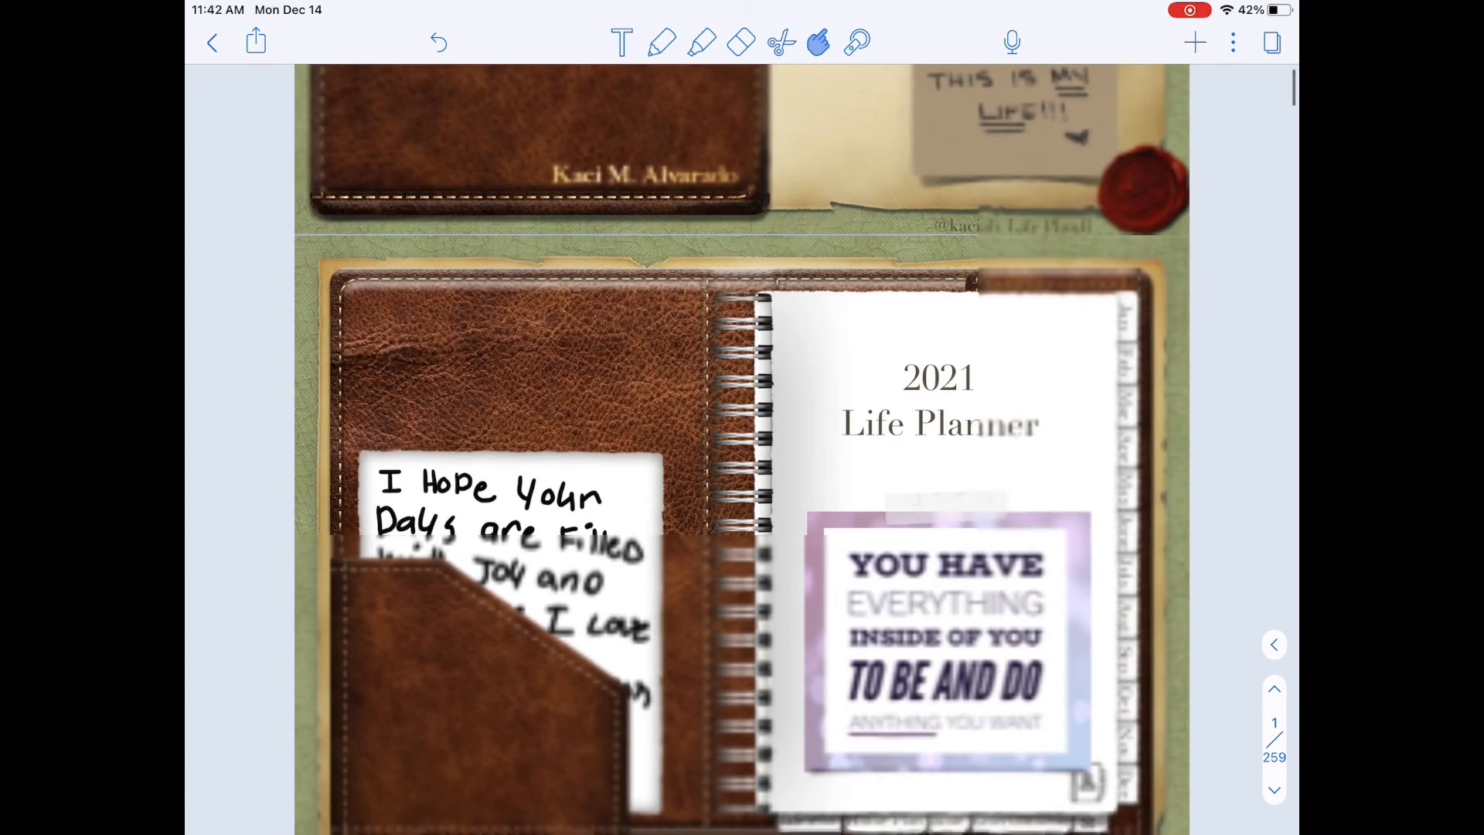
Jump back to page 1 of 259 to show the leather planner cover again.
click(1274, 688)
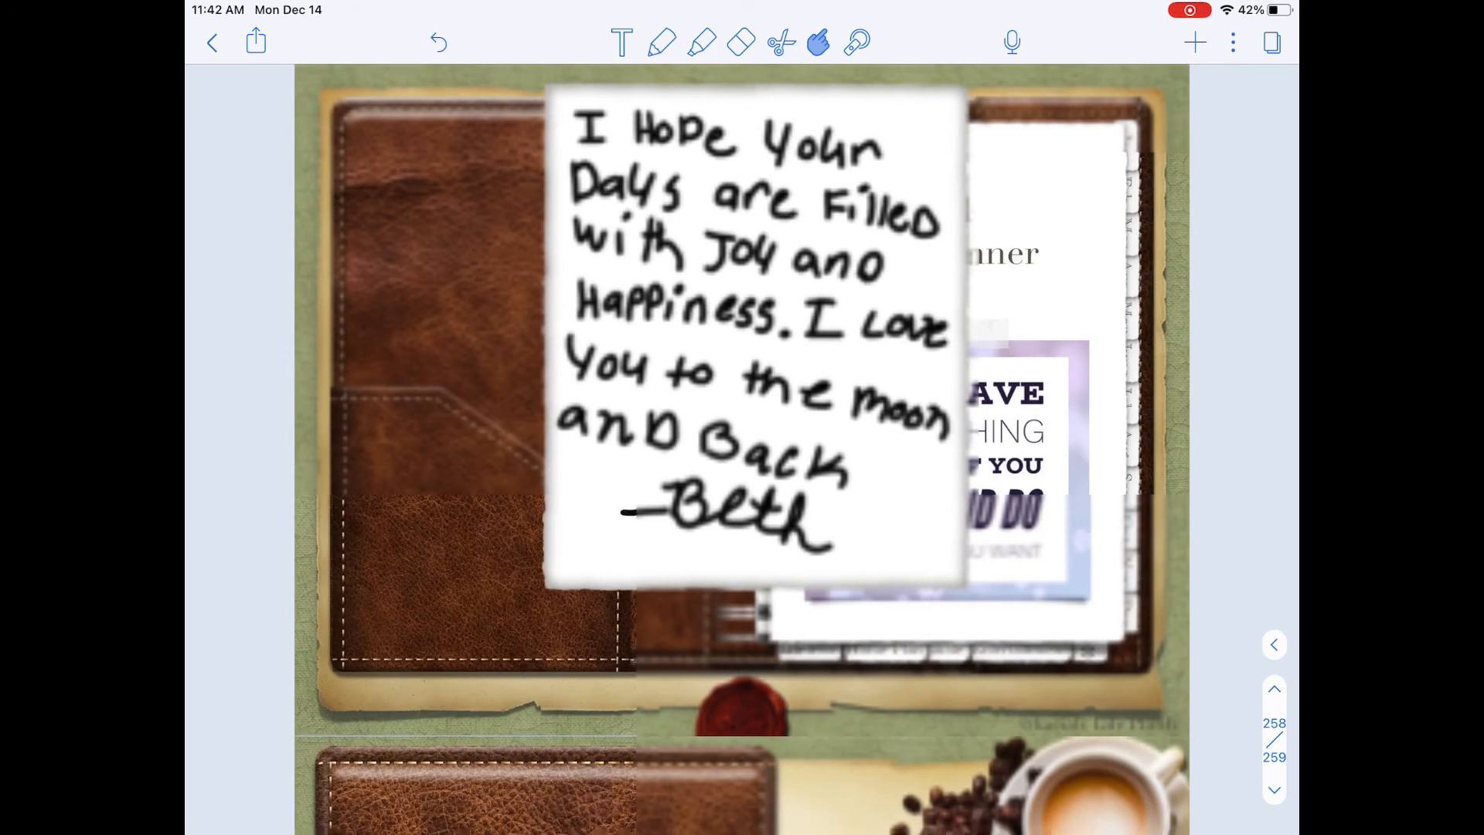
scroll(down, 3)
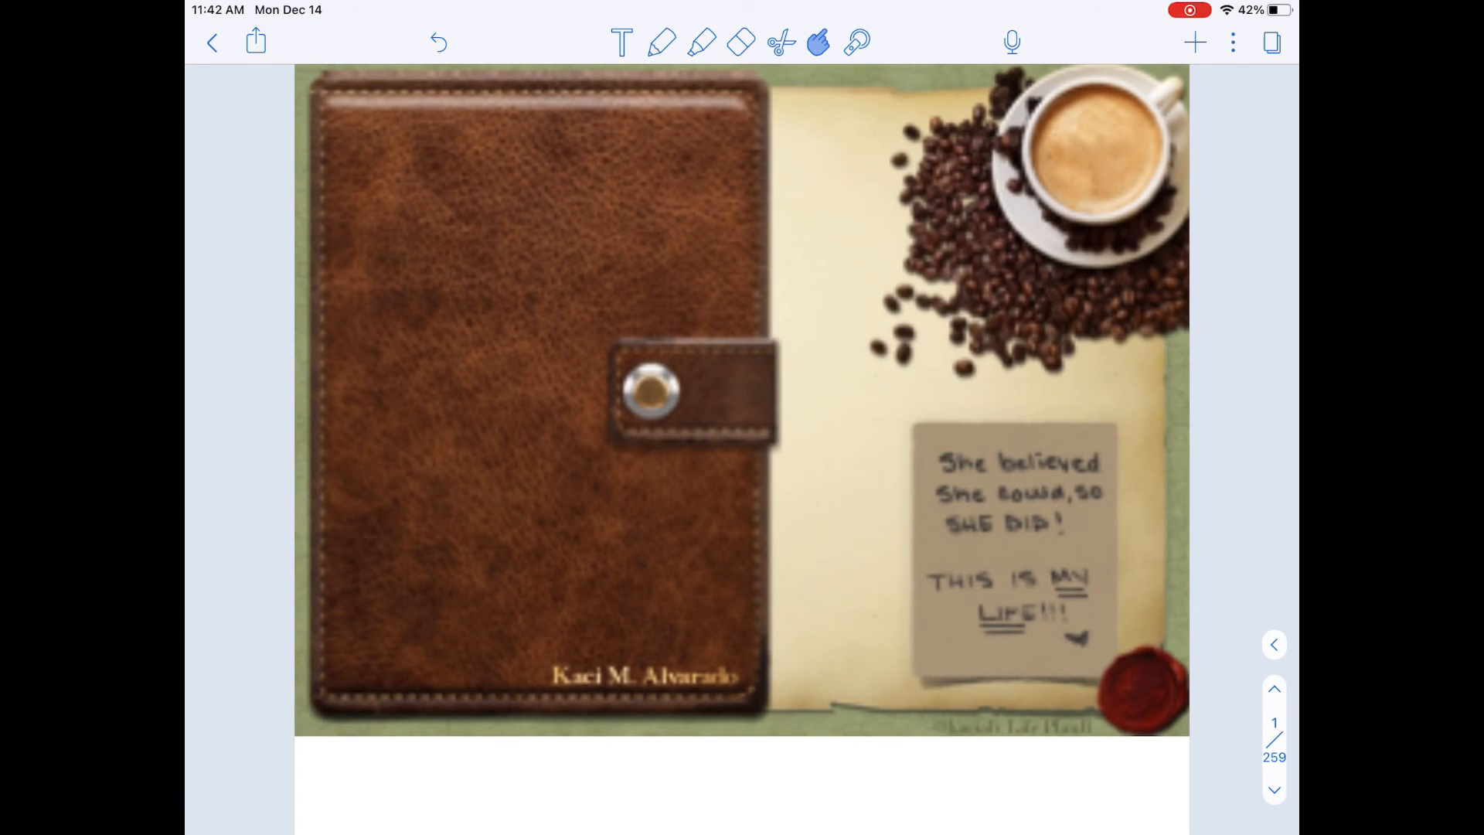
scroll(down, 3)
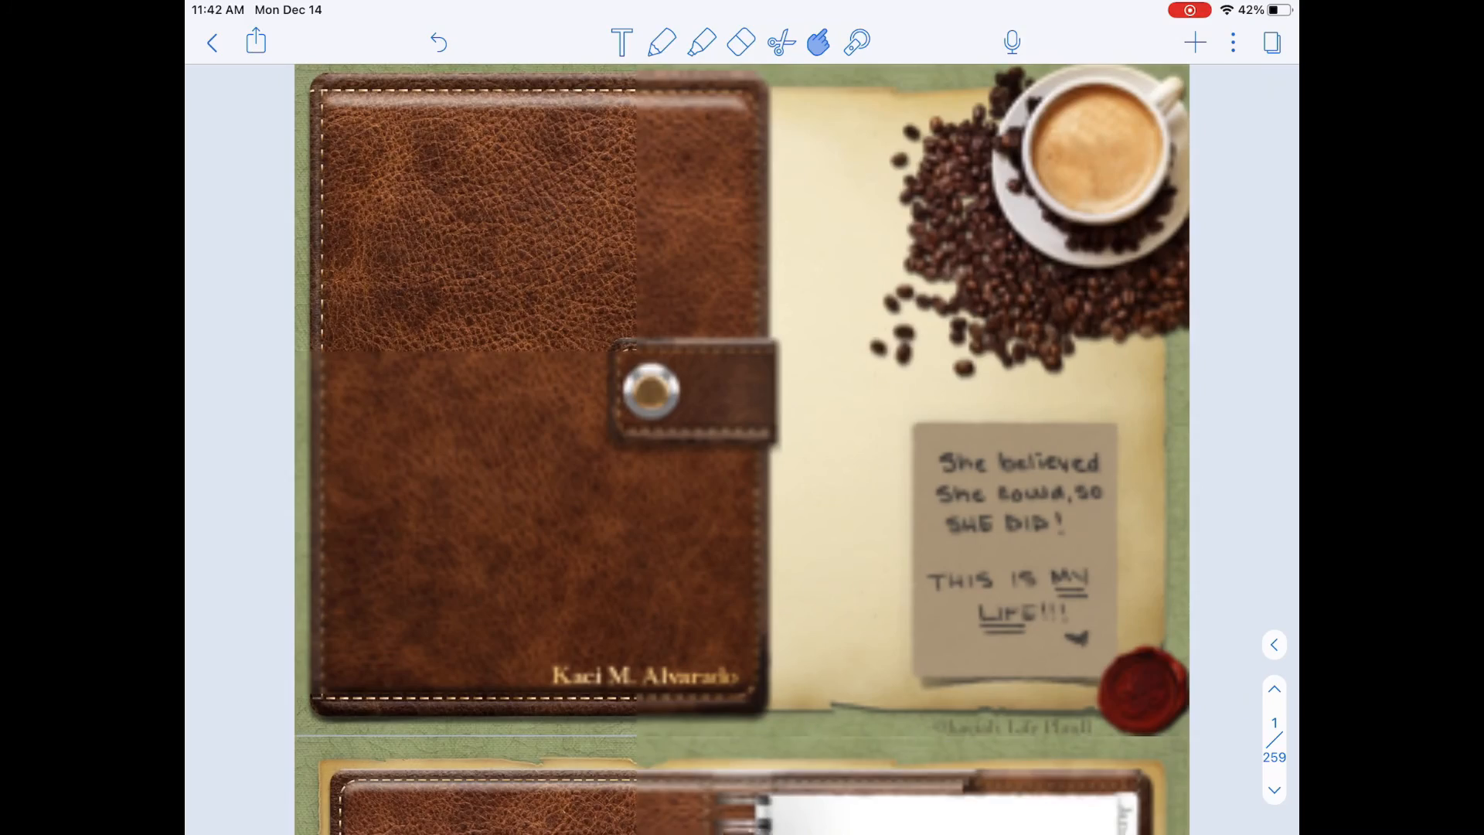